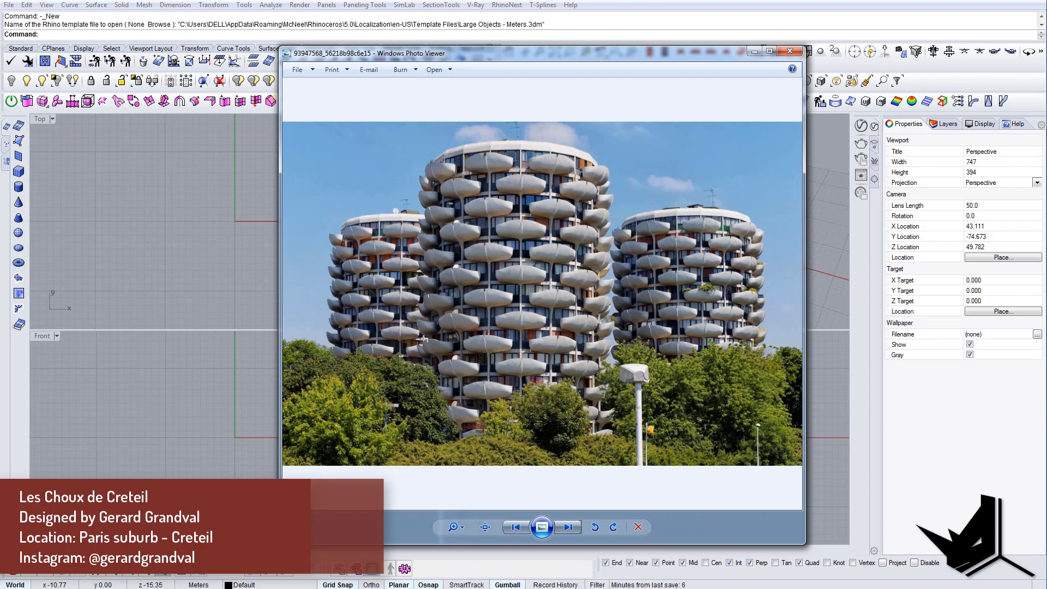
mouse_move(377, 341)
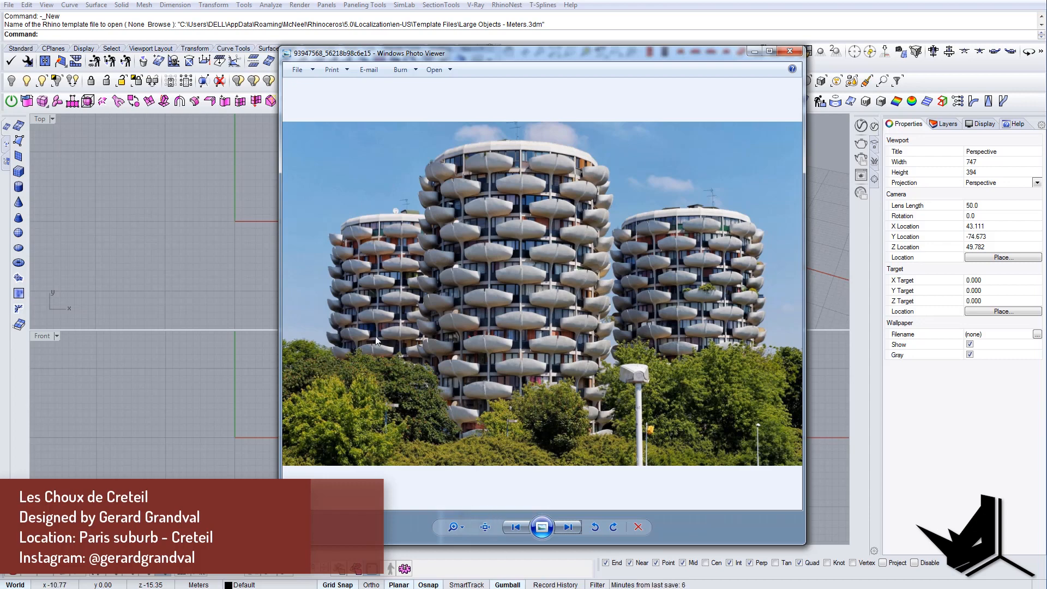
mouse_move(561, 286)
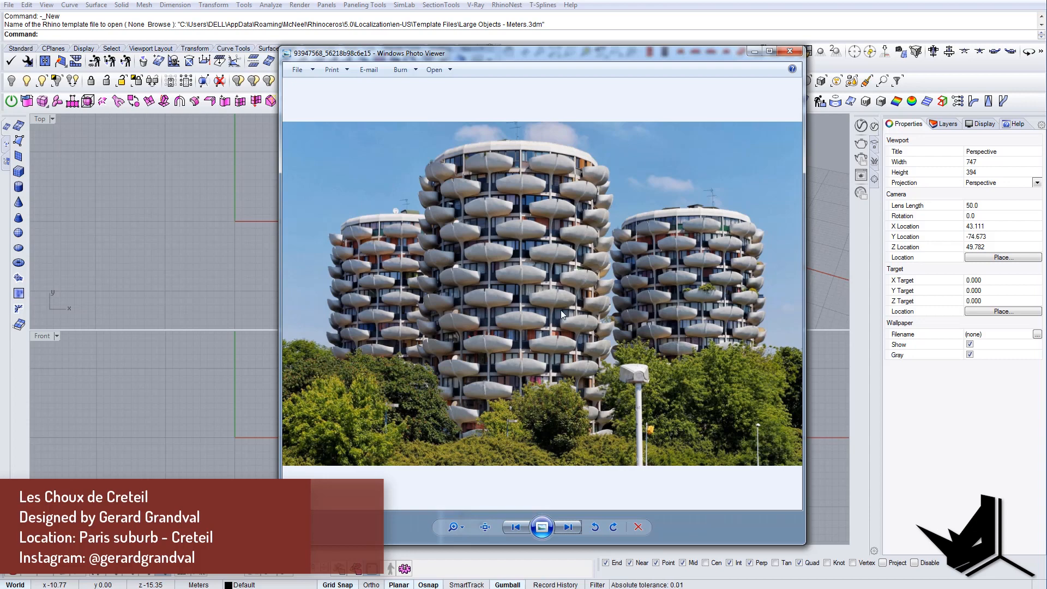
mouse_move(632, 300)
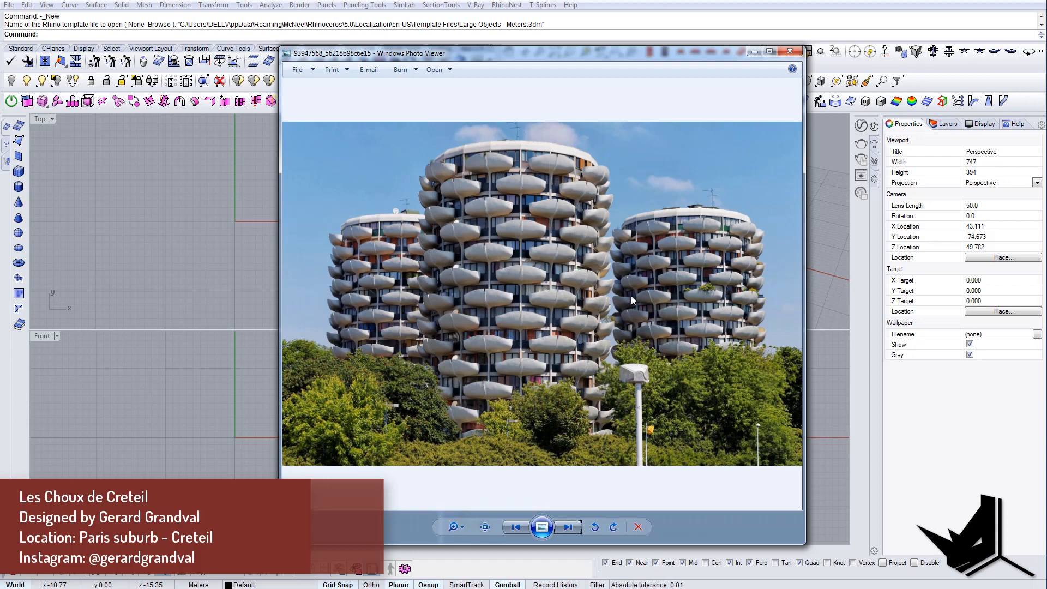
mouse_move(391, 303)
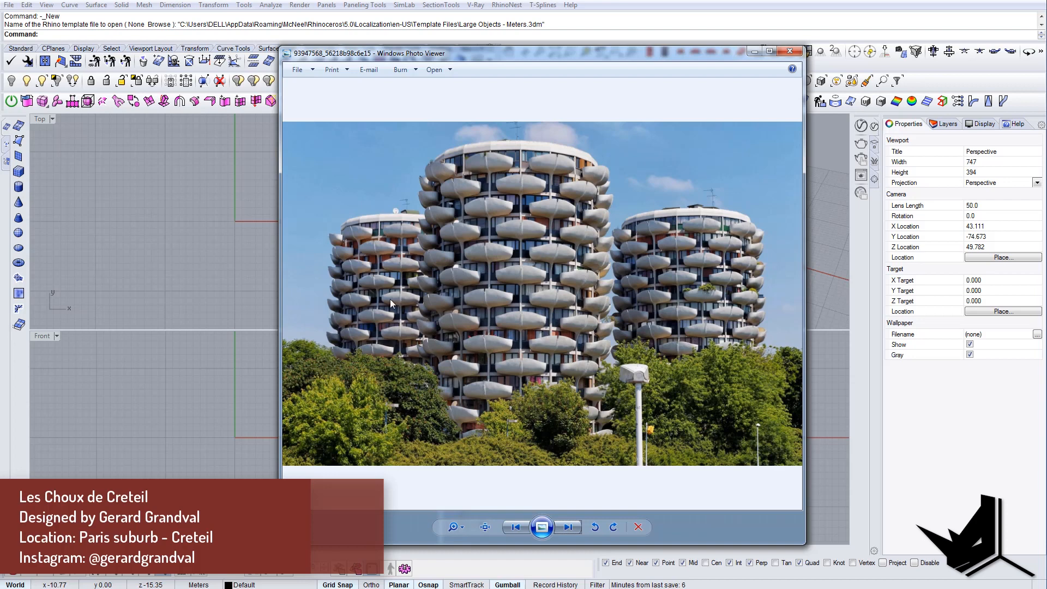
mouse_move(532, 321)
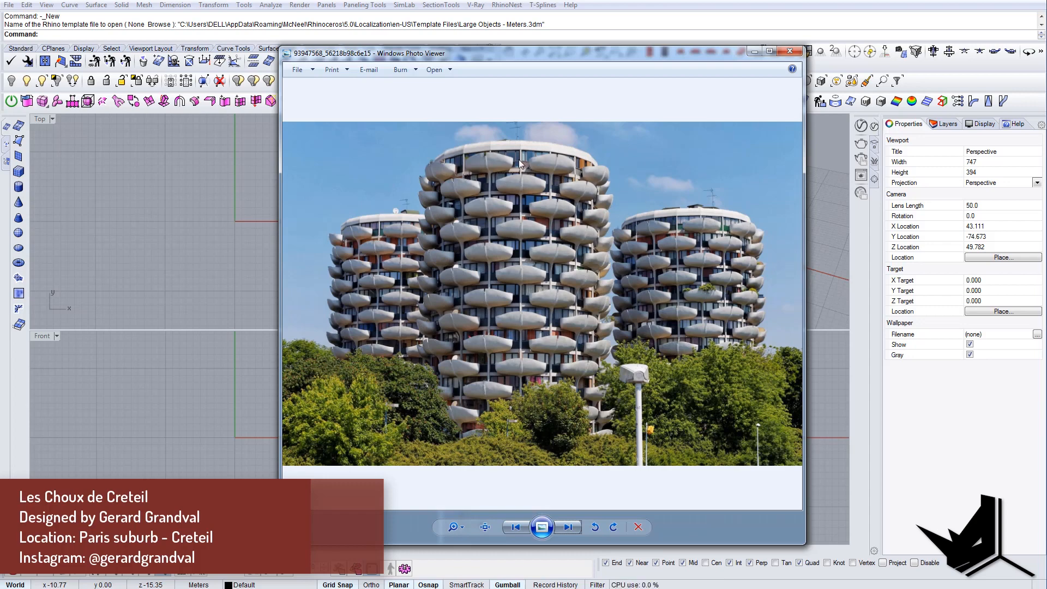
mouse_move(541, 156)
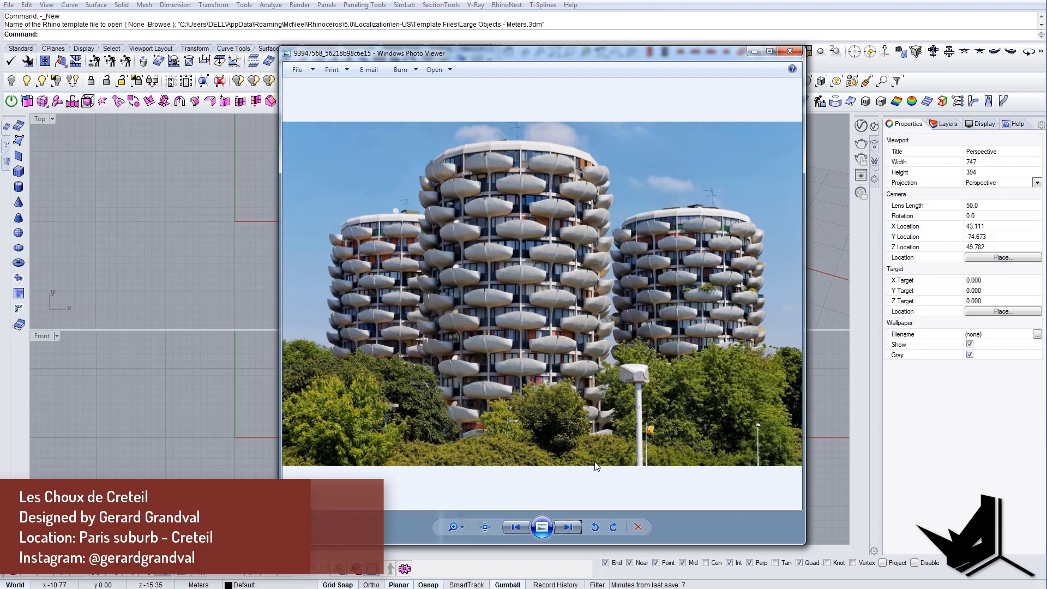
mouse_move(572, 504)
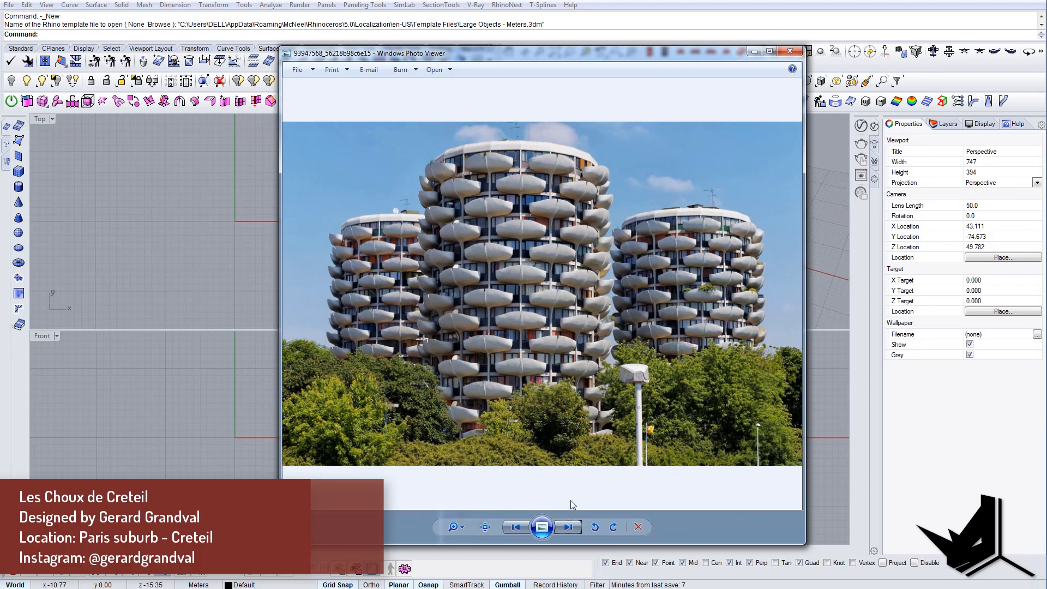
- Step through the Choux de Créteil photos, panning the balcony close-up, ending on the tower panorama
left_click(568, 527)
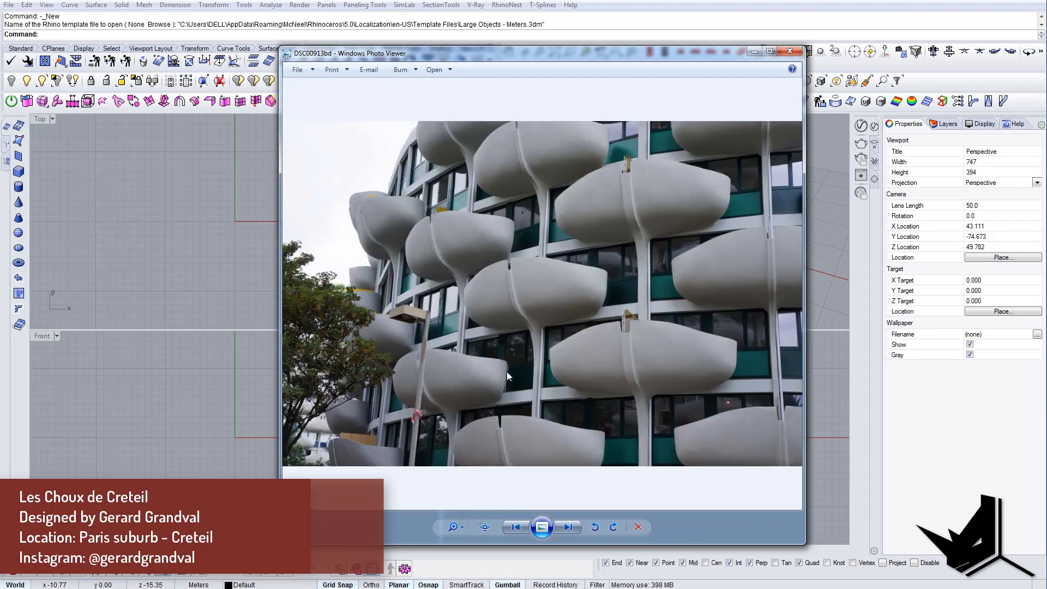
mouse_move(645, 275)
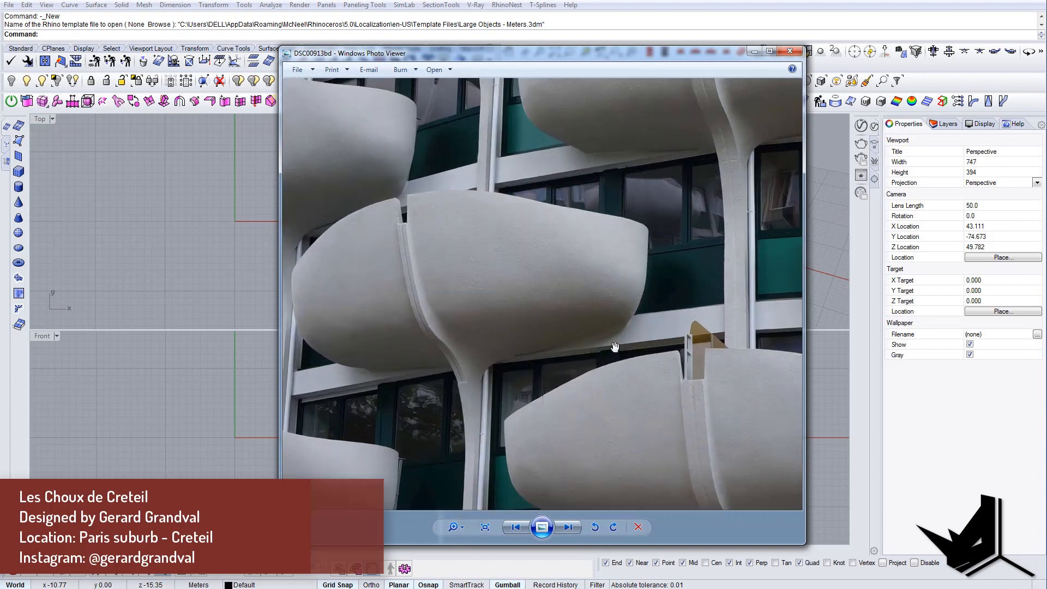
left_click_drag(614, 347, 577, 302)
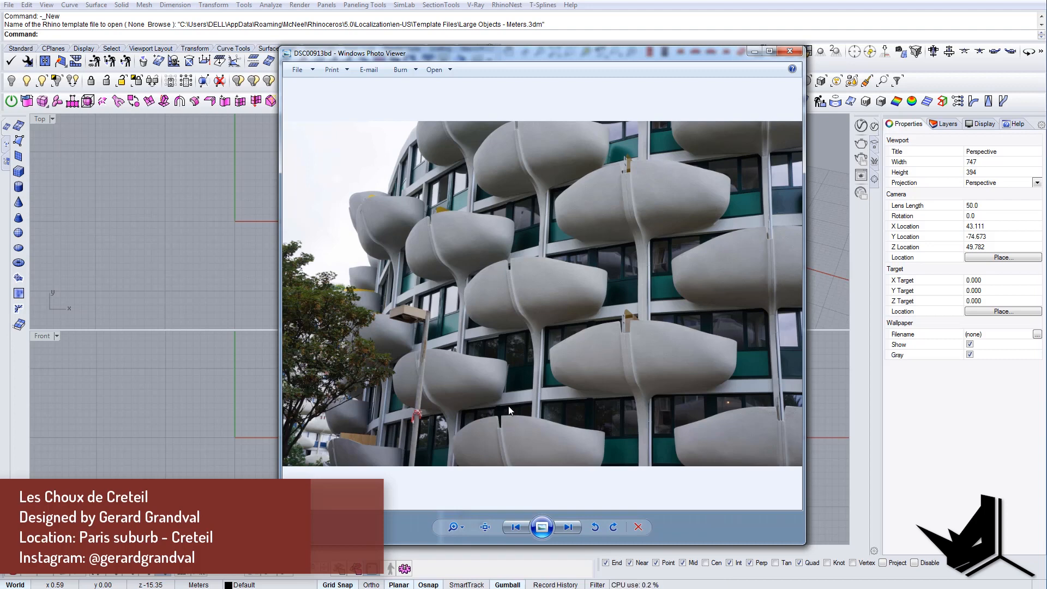
mouse_move(491, 416)
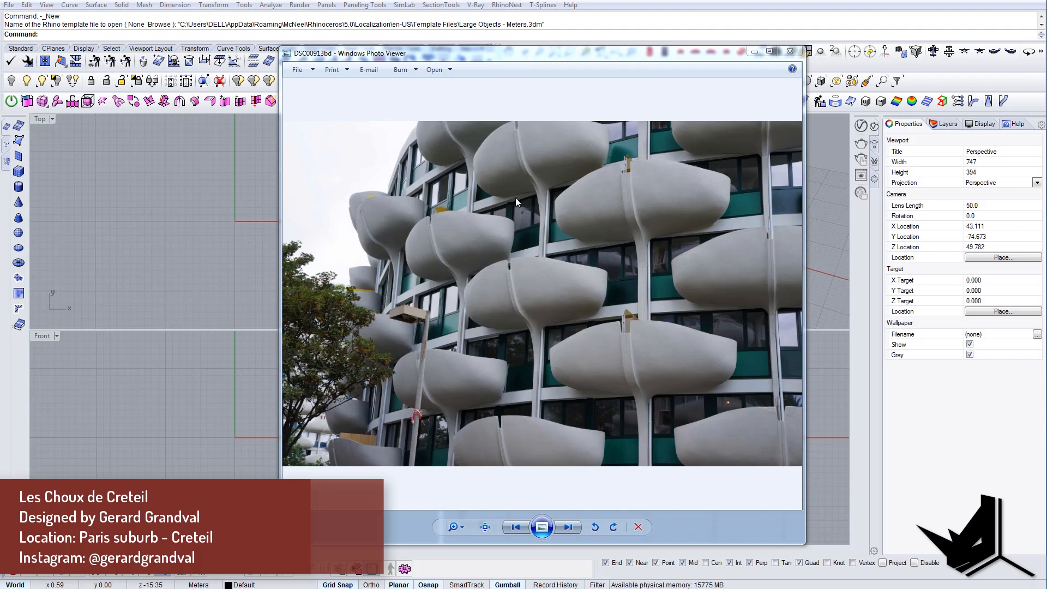
mouse_move(561, 294)
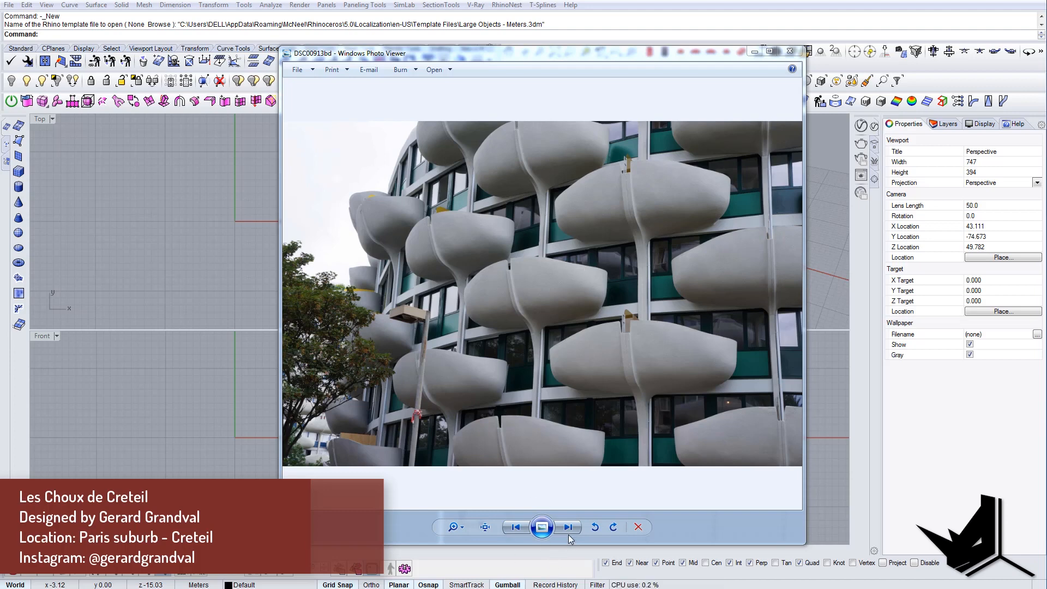
left_click(568, 526)
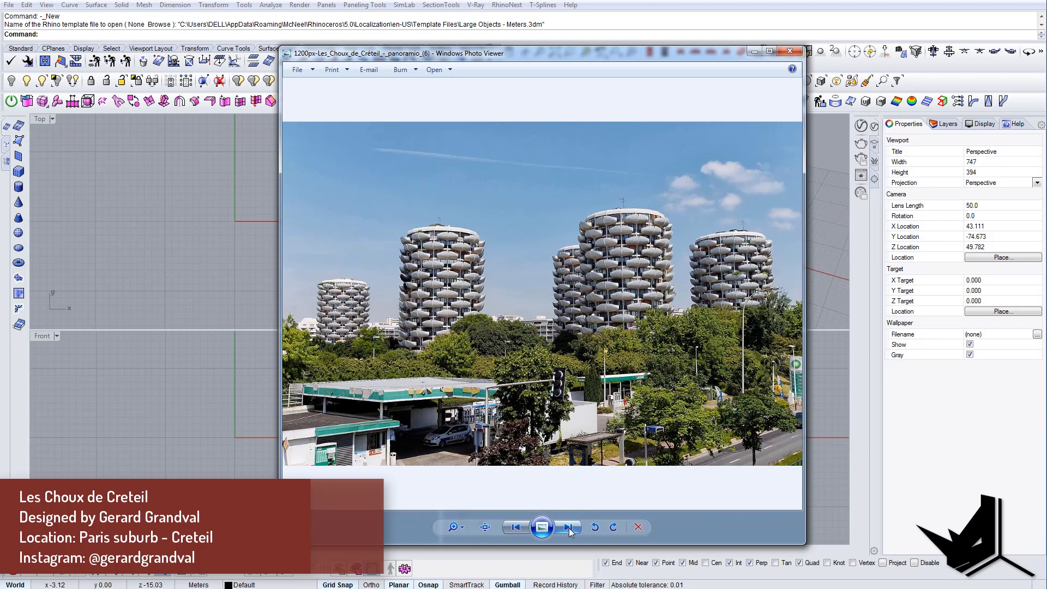
left_click(567, 528)
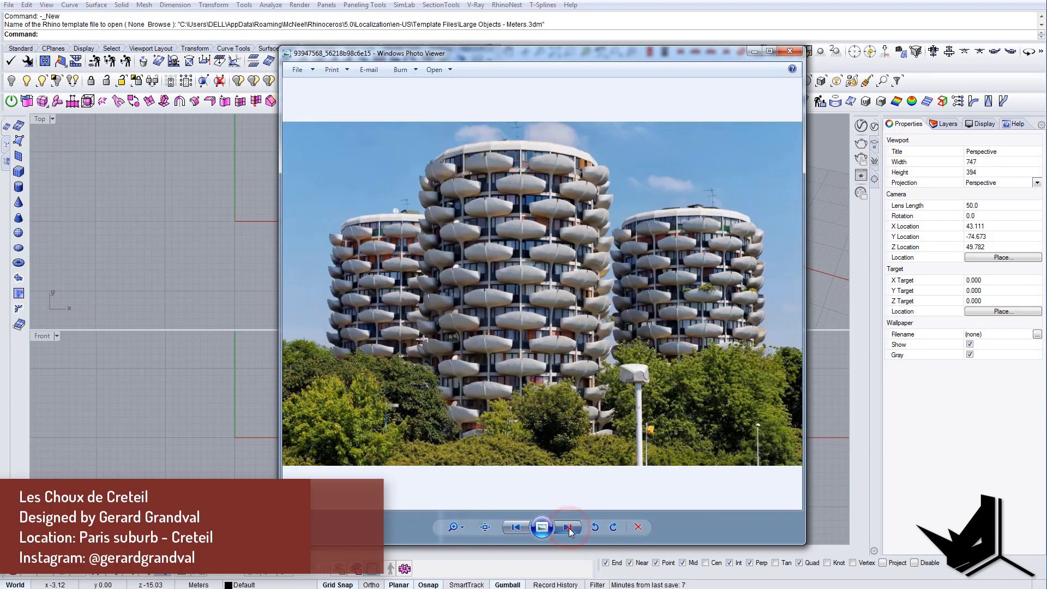
left_click(567, 528)
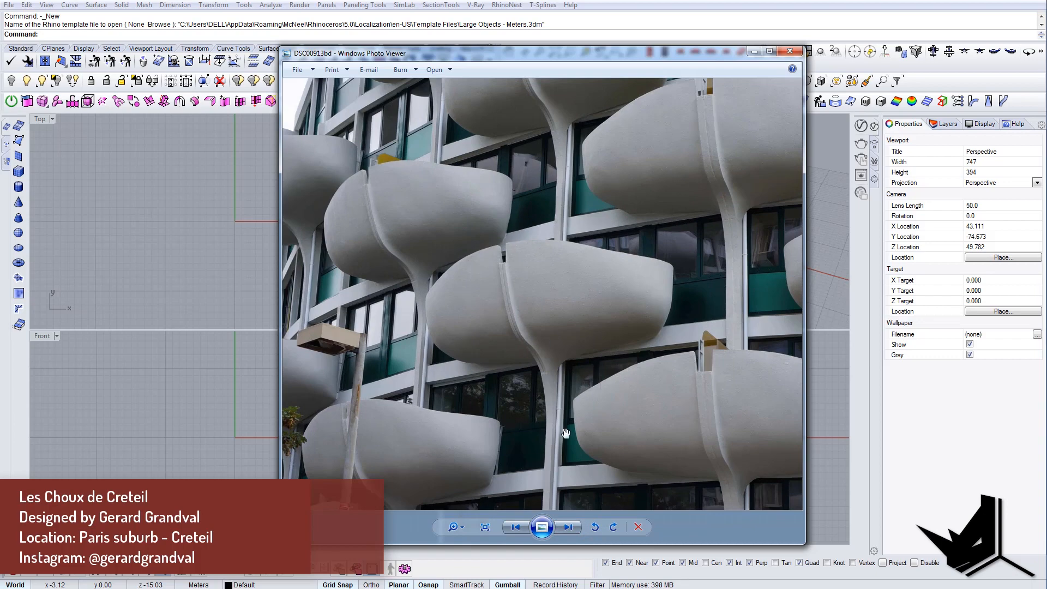
mouse_move(500, 253)
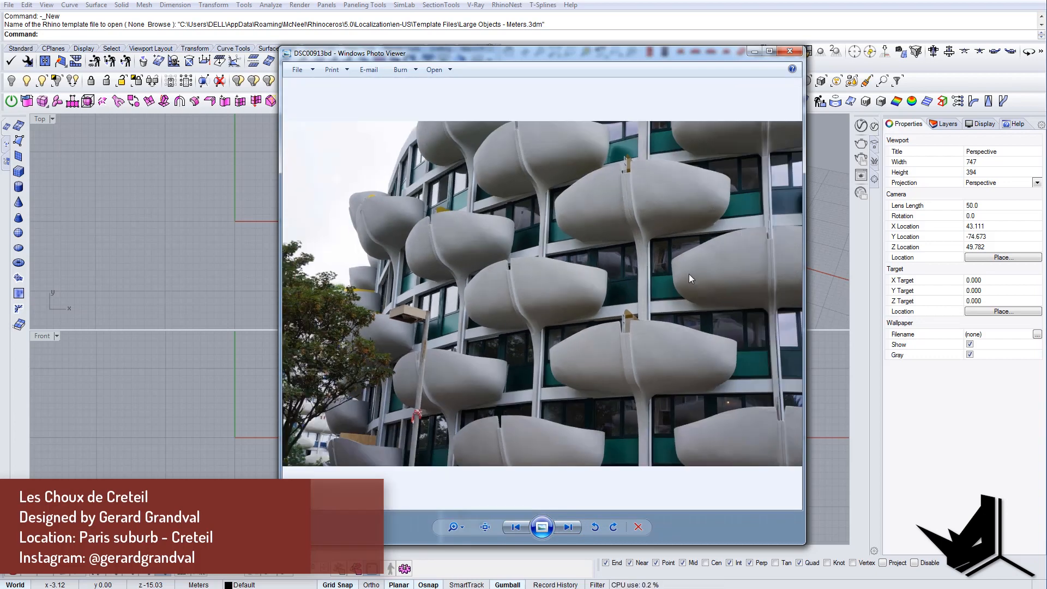
left_click(567, 527)
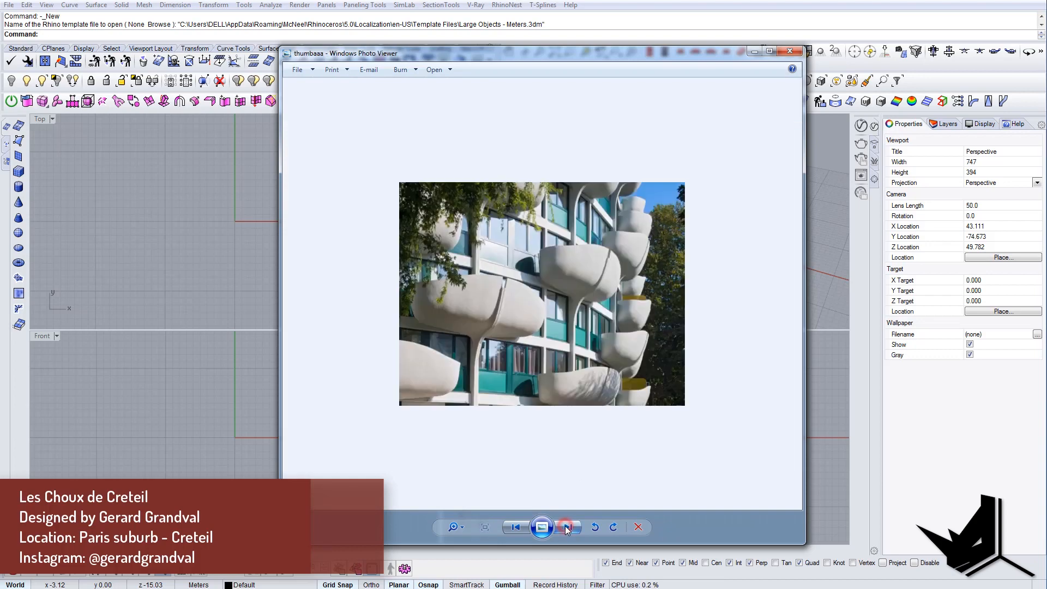
left_click(567, 527)
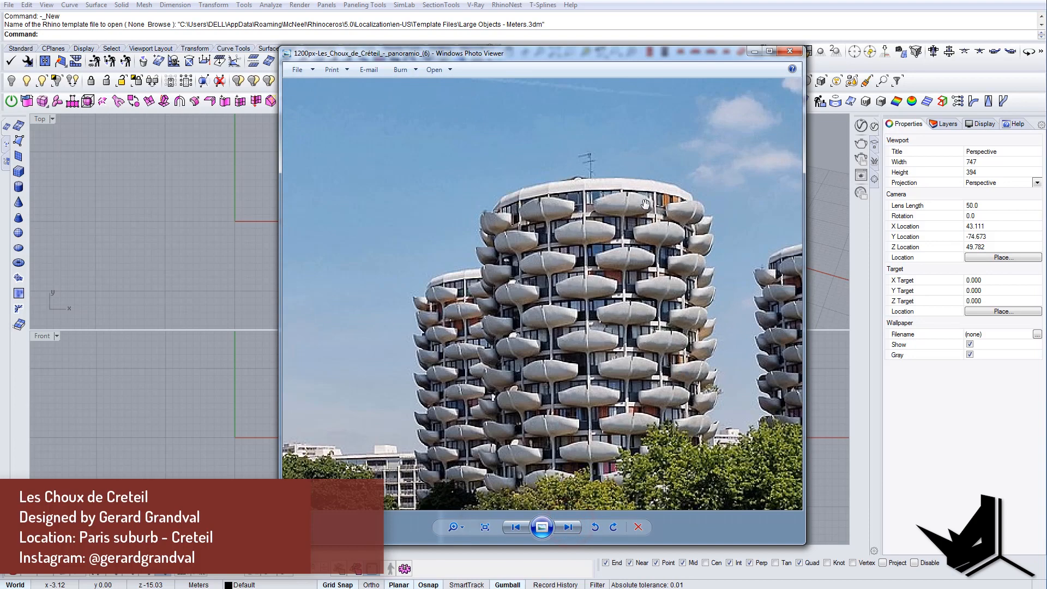
mouse_move(552, 164)
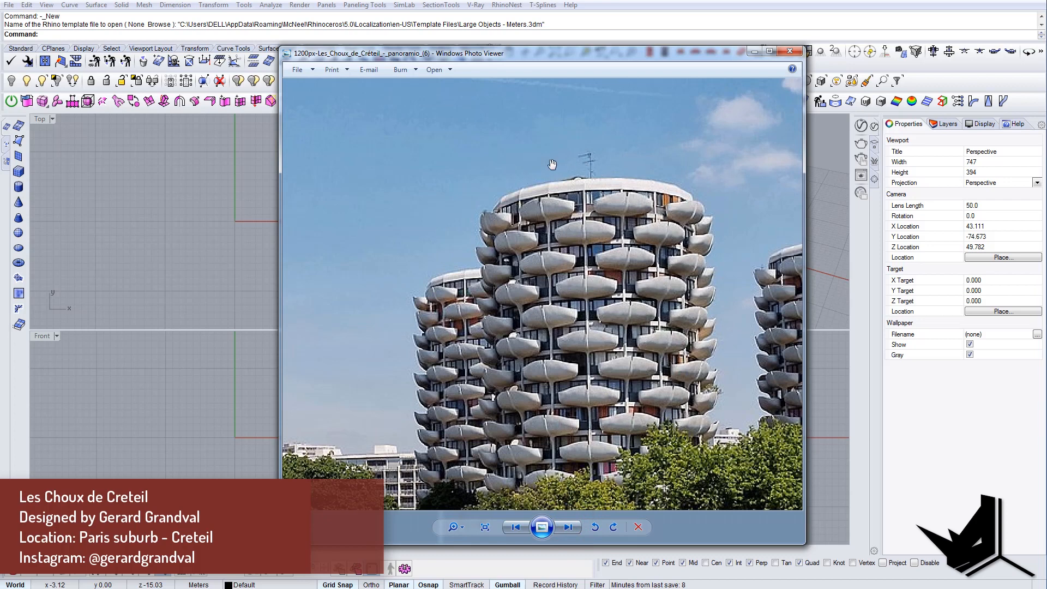
mouse_move(565, 185)
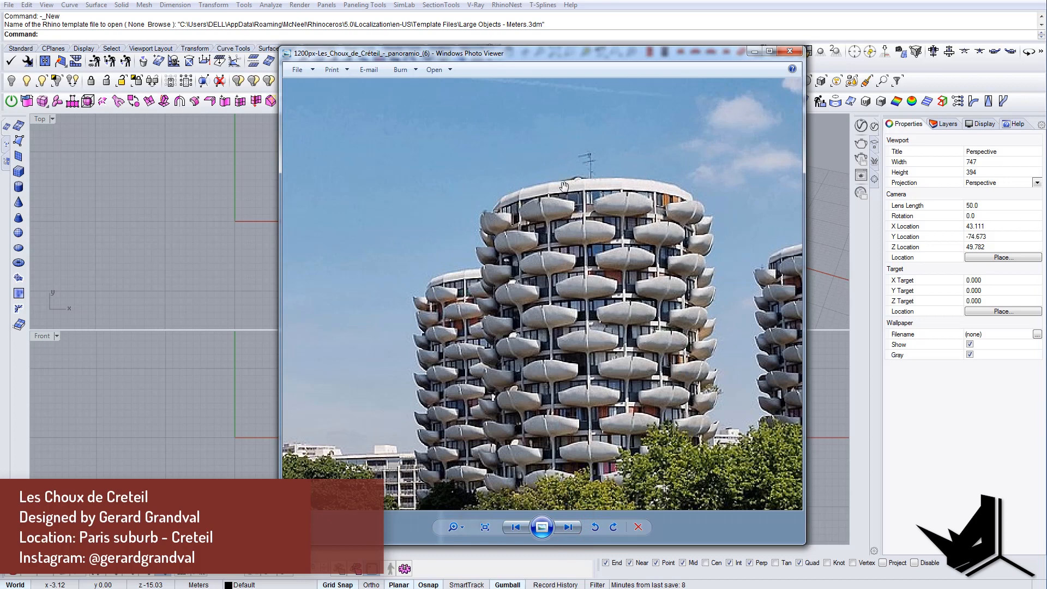
mouse_move(622, 146)
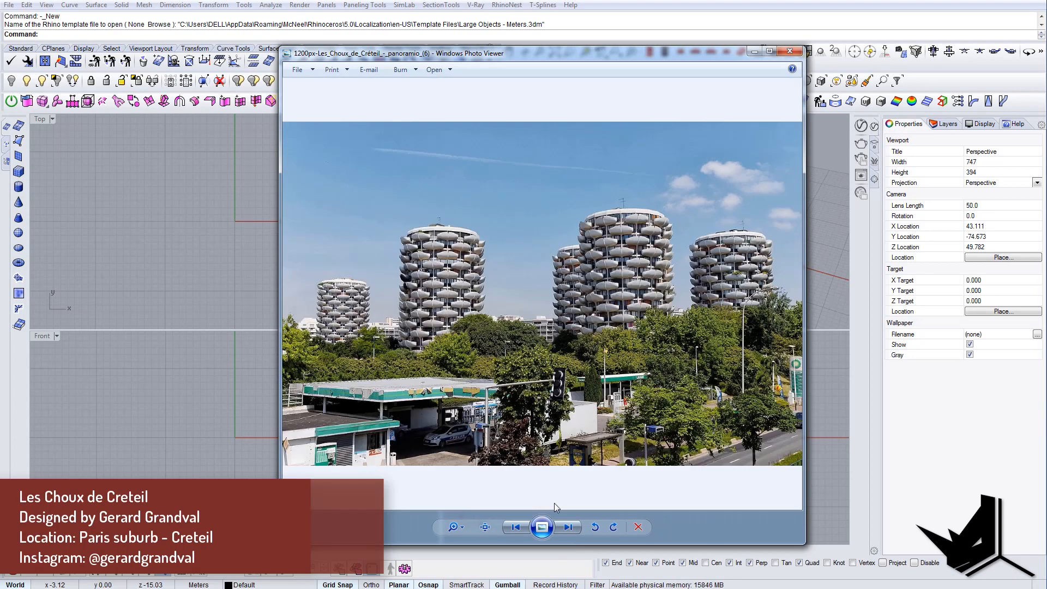
- Insert the balcony reference image into the Top view as a picture frame
left_click(569, 527)
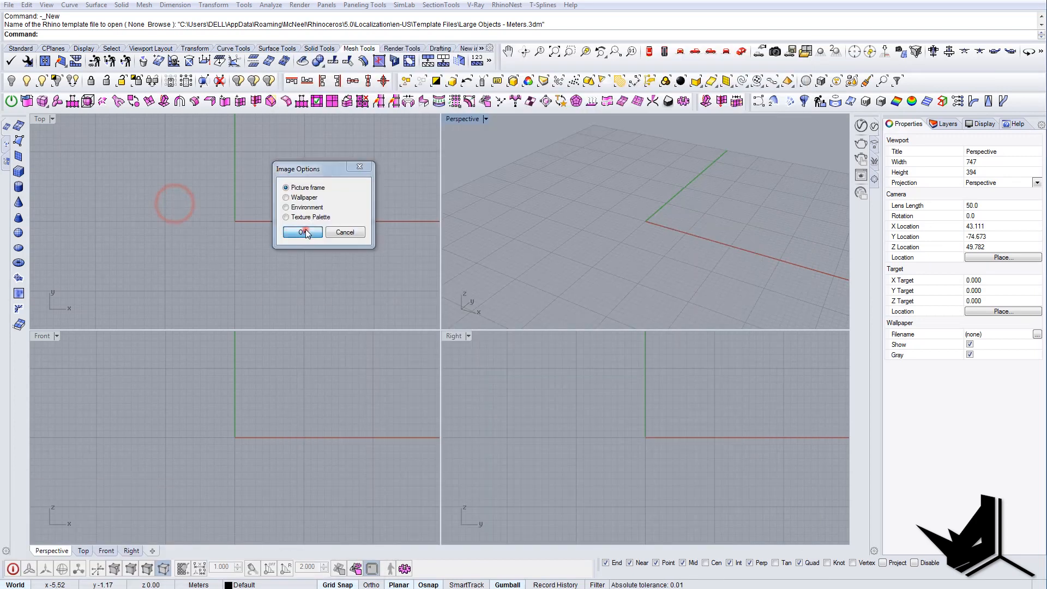
left_click(301, 231)
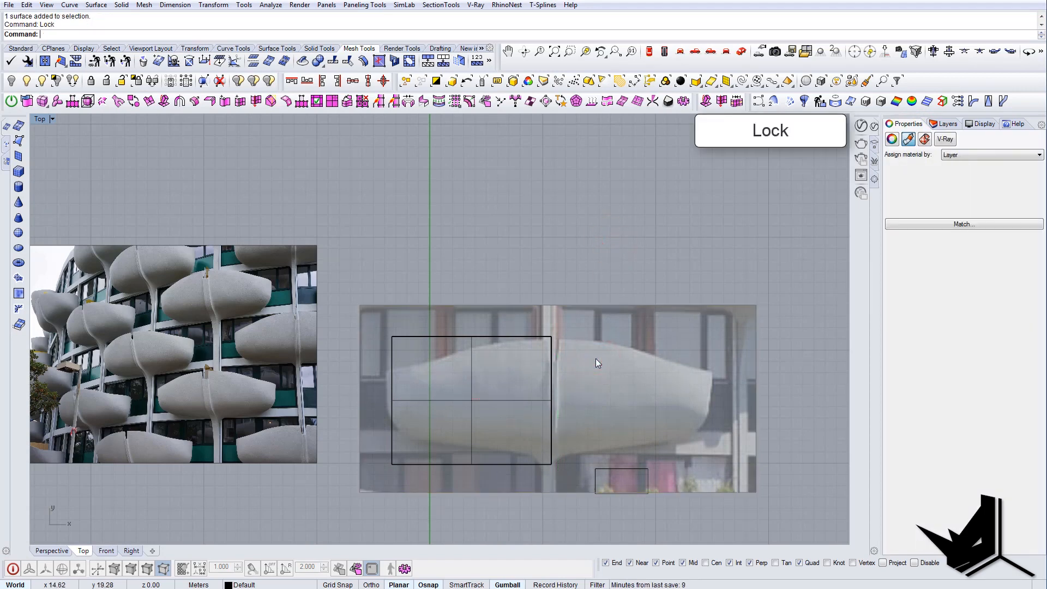
- Move the plane's control points to bend it into a curved balcony shell
left_click(471, 400)
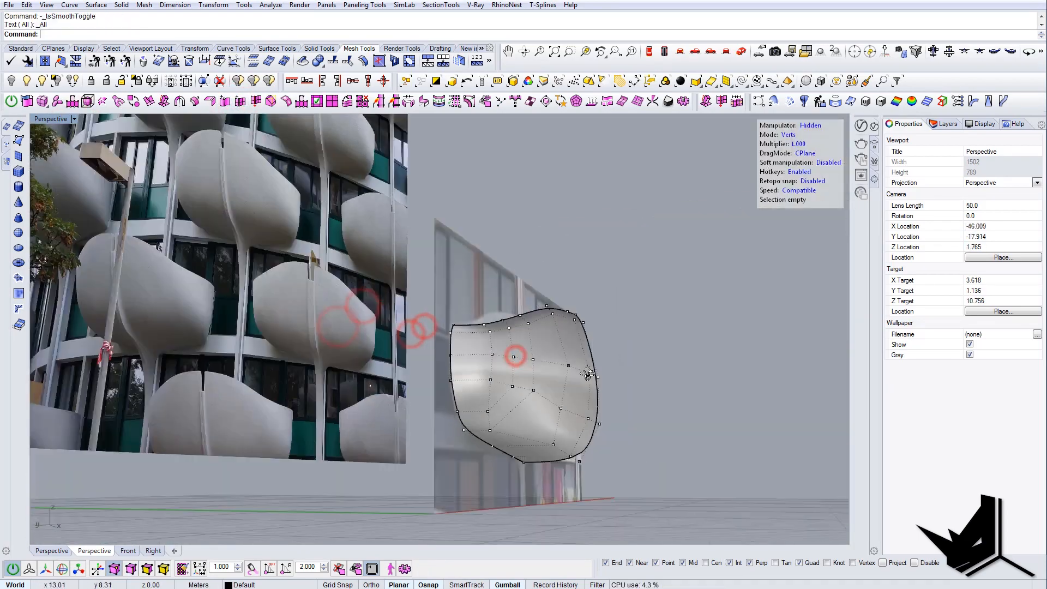
- Mirror and stretch the shell into a full petal-shaped balcony matching the photo
left_click(85, 550)
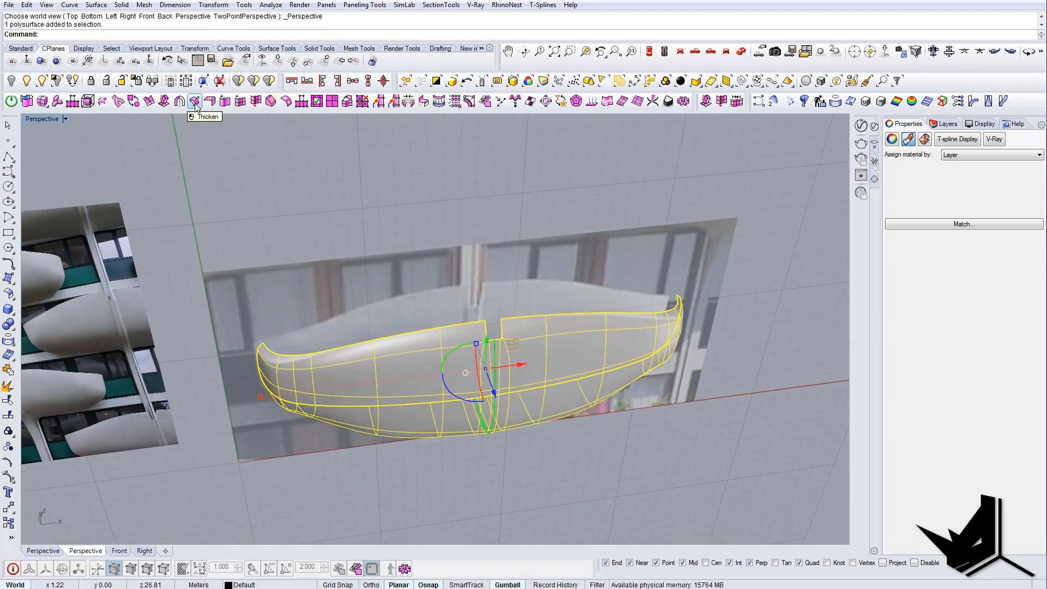
- Thicken the balcony surface into a solid with tsThicken, then show the layer list
left_click(194, 101)
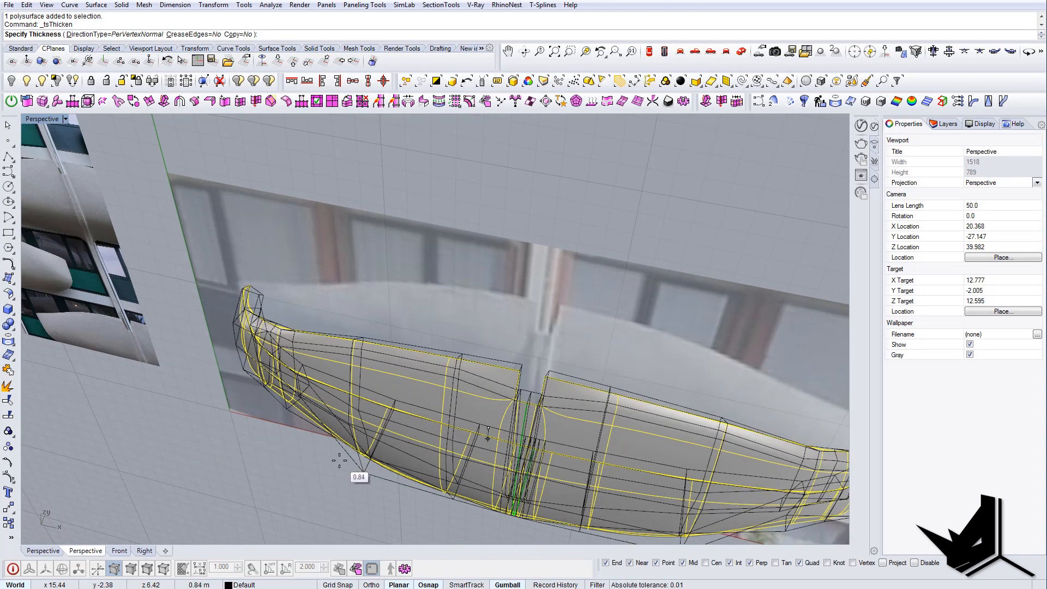
type("0.")
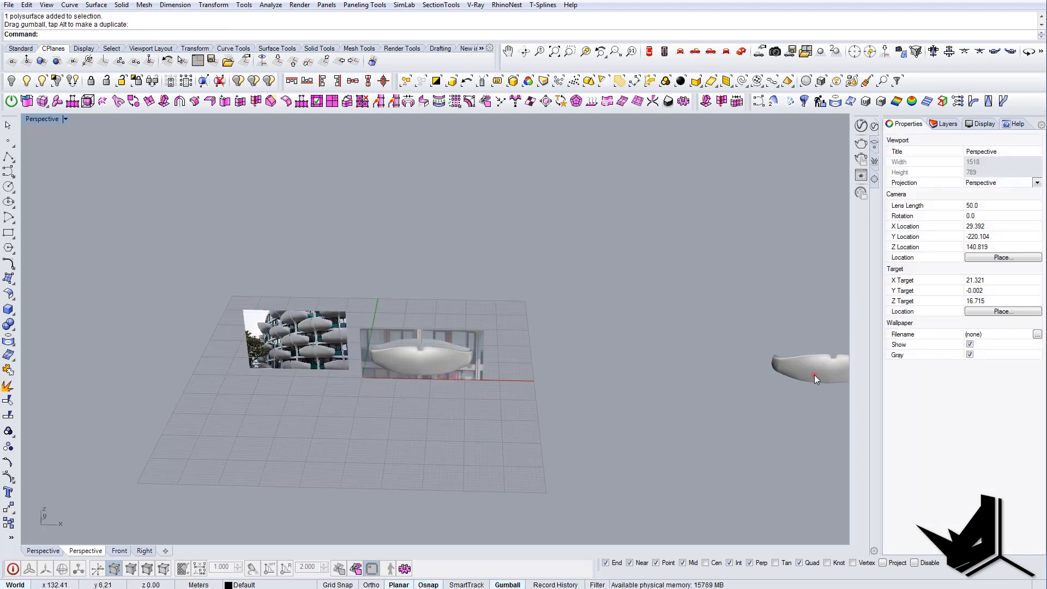
left_click(946, 124)
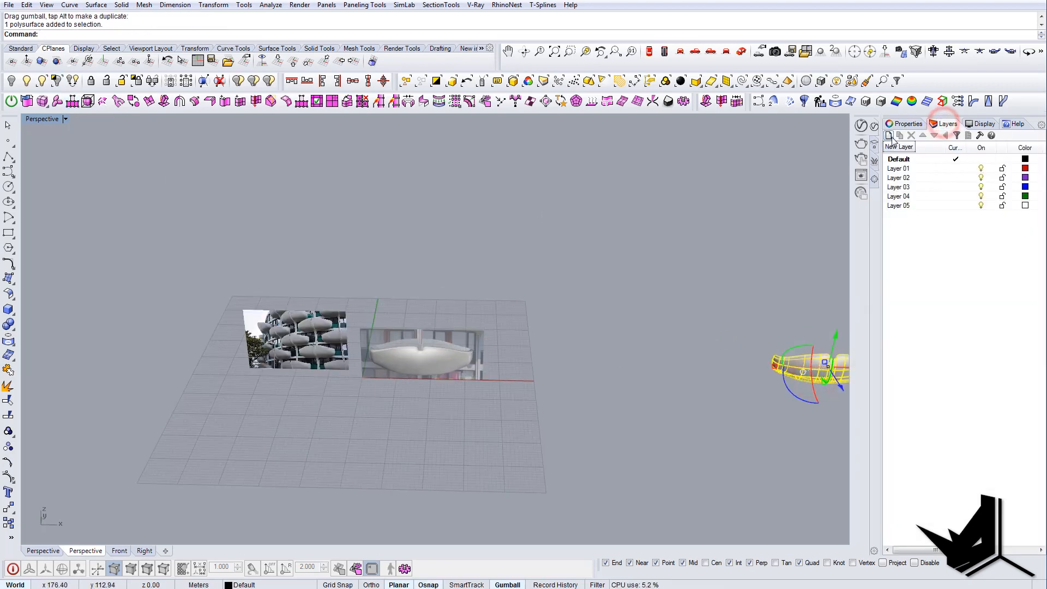
- Create a new layer named 'hidden' in the Layers panel
left_click(888, 136)
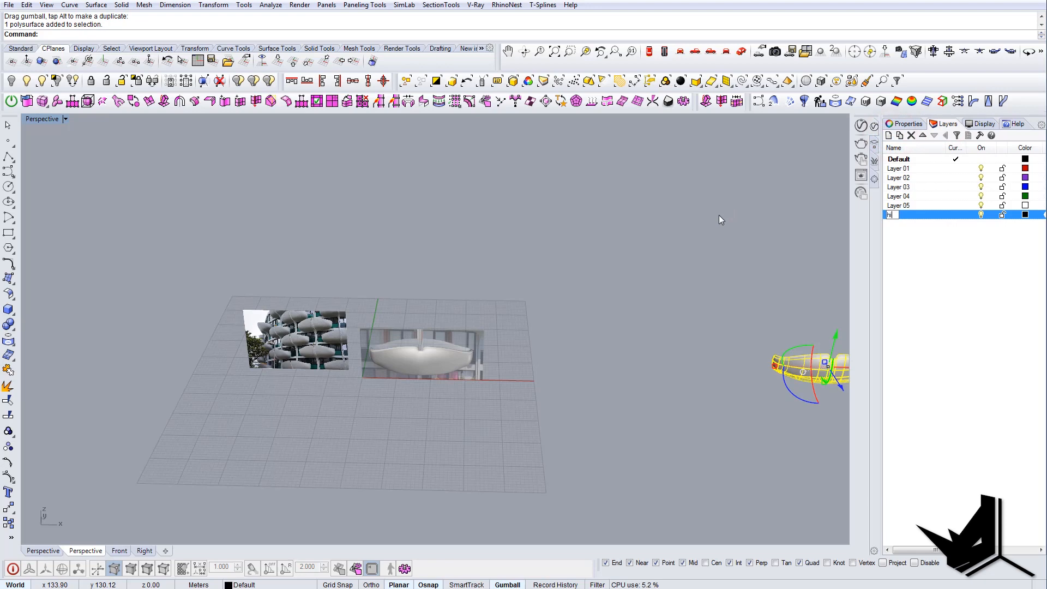
type("hidden")
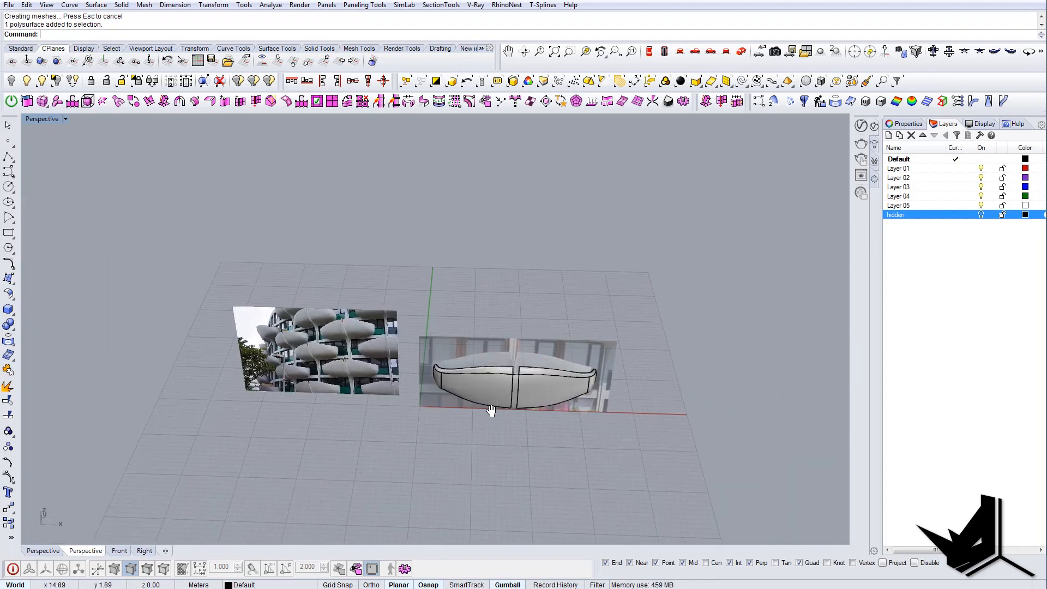
left_click_drag(490, 410, 517, 368)
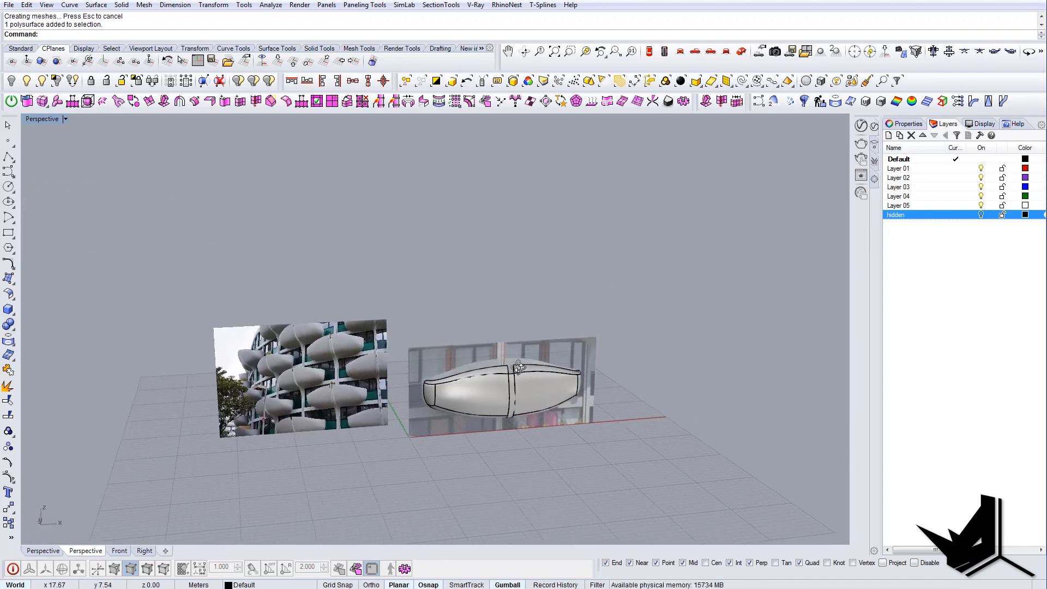
left_click_drag(517, 368, 474, 445)
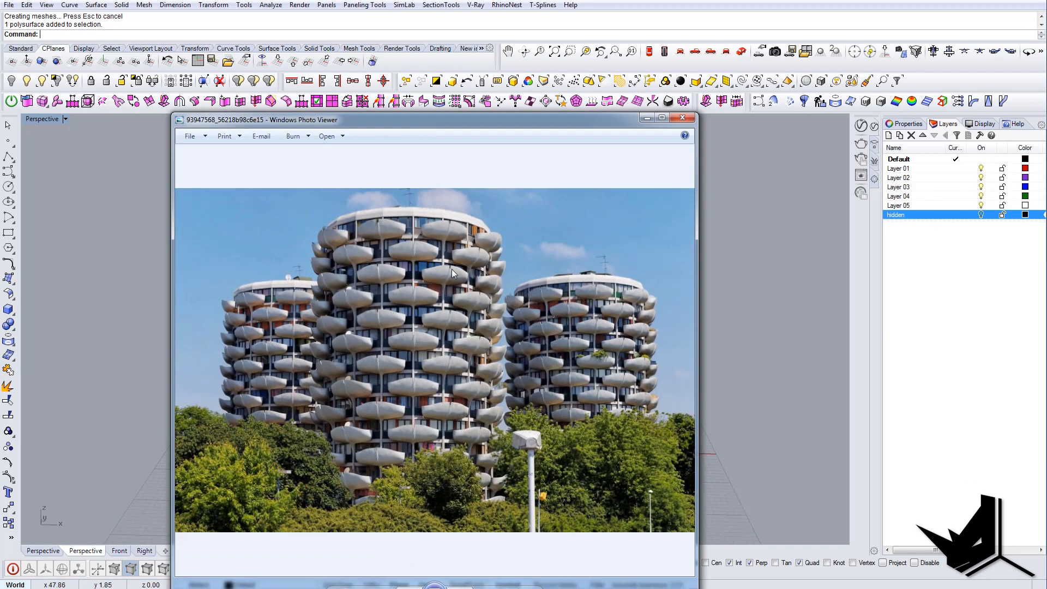
mouse_move(390, 205)
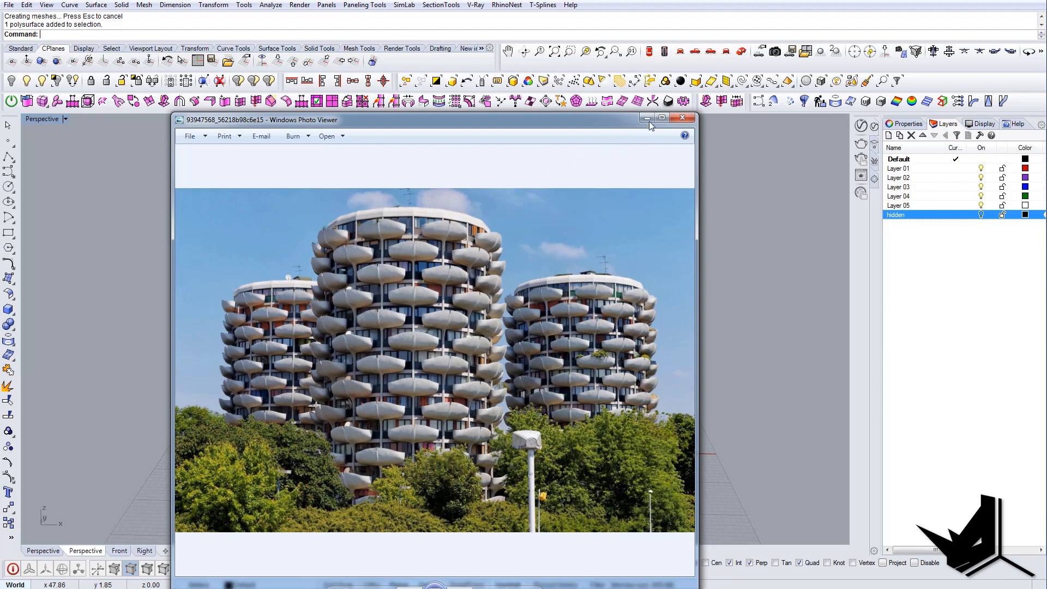
- Put the towers reference photo away so the Rhino model shows again
left_click(682, 118)
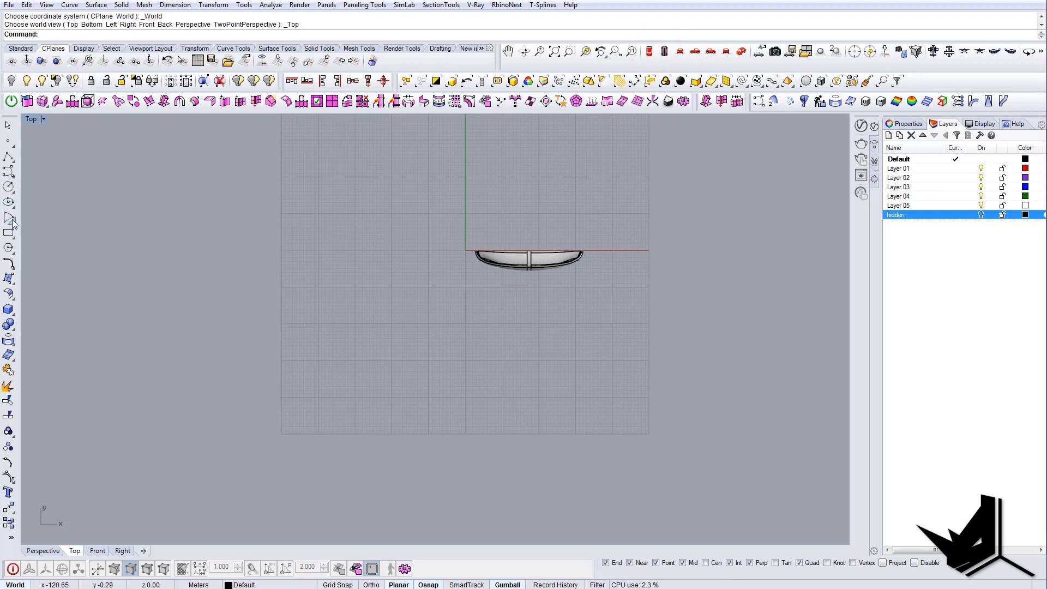
- Draw a 16-sided polygon outline and stack copies of its extruded slab into a tower
left_click(9, 217)
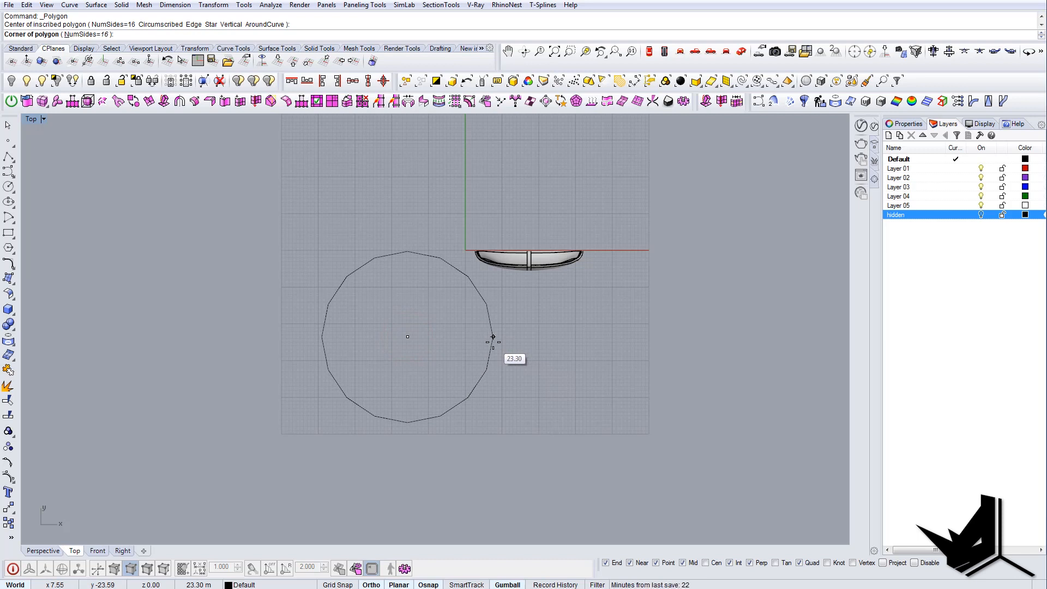
left_click(493, 337)
type("C")
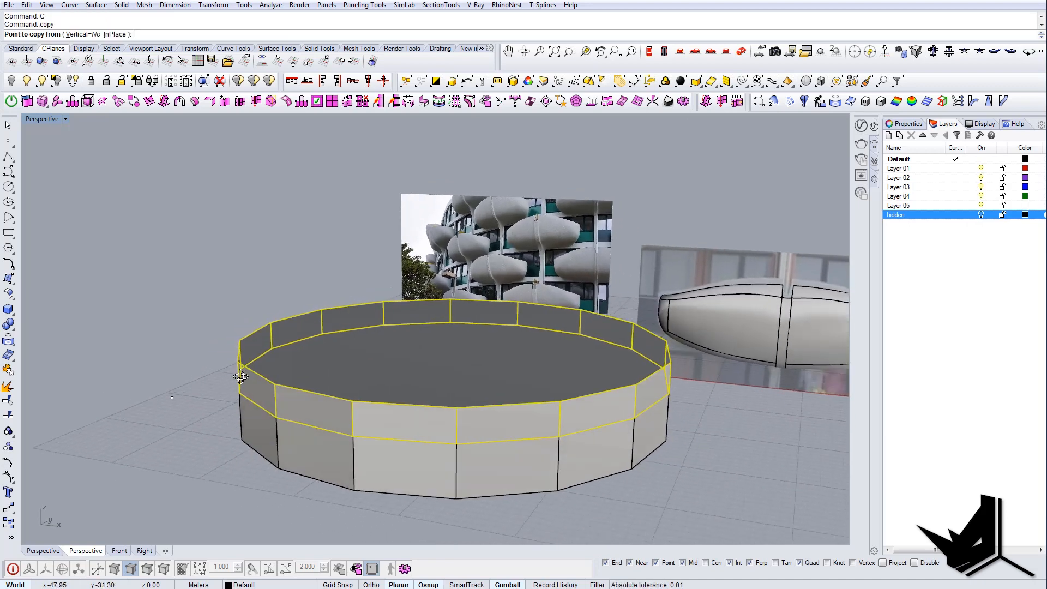
left_click(240, 377)
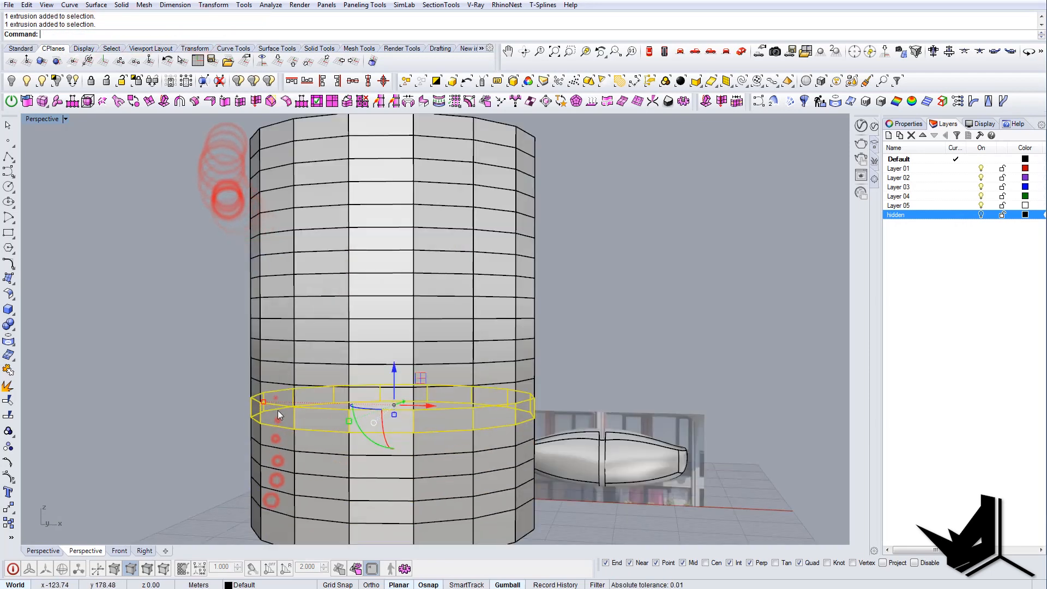
key("Delete")
type("SC2")
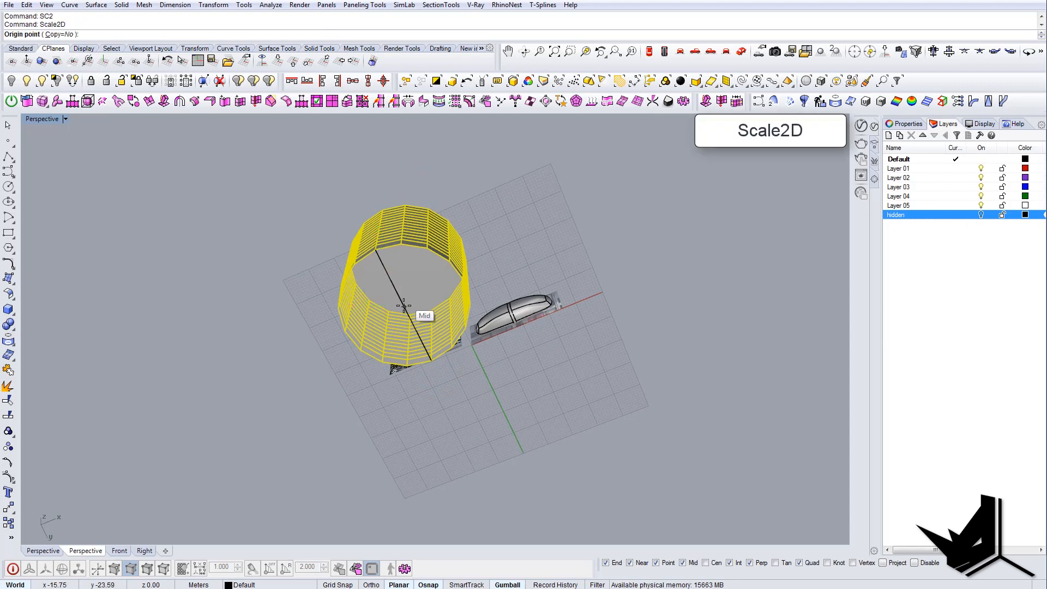
- Scale the tower slabs in 2D about a midpoint to suit the balcony size
left_click(401, 308)
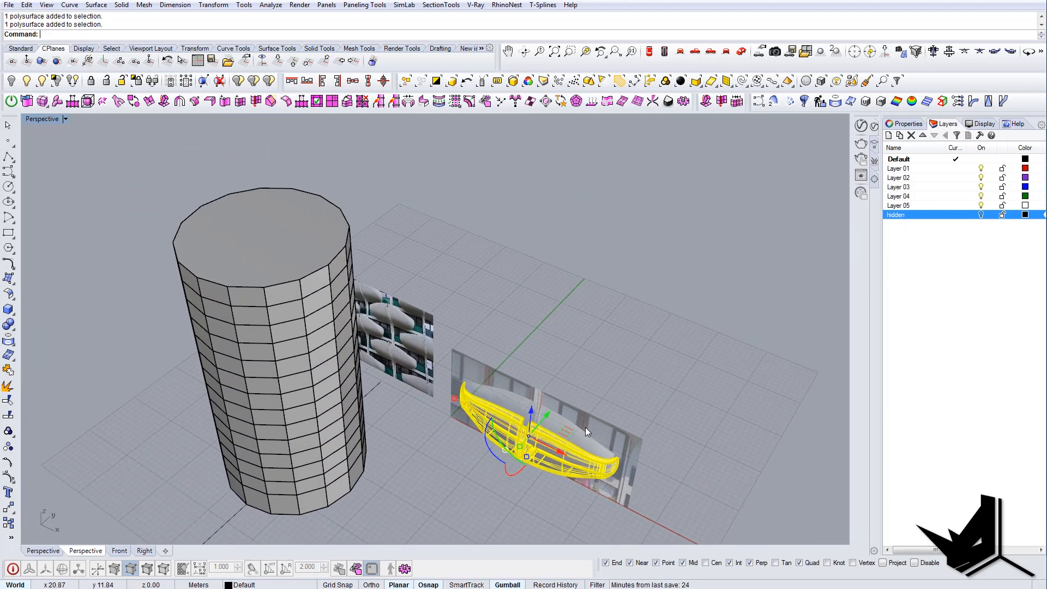
- Move the balcony solid with the gumball onto the tower's faceted wall
left_click_drag(588, 431, 481, 287)
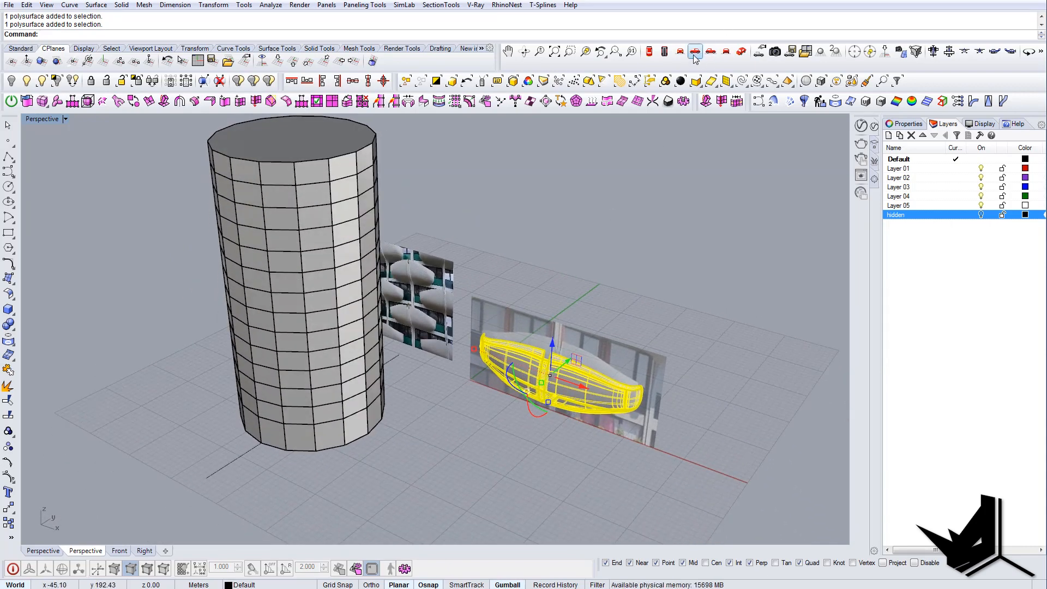
left_click(694, 50)
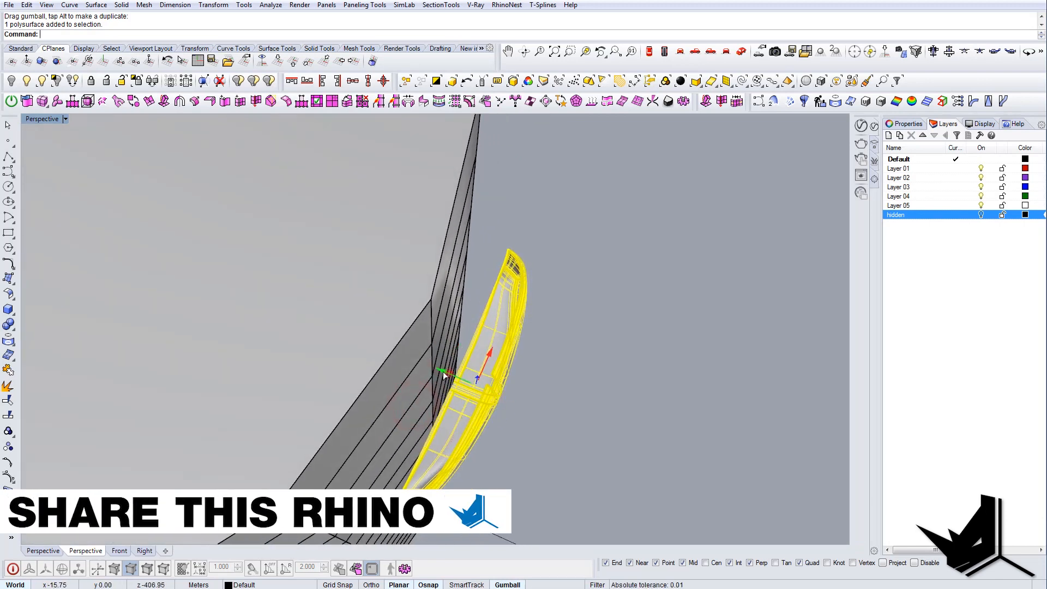
left_click_drag(444, 374, 400, 358)
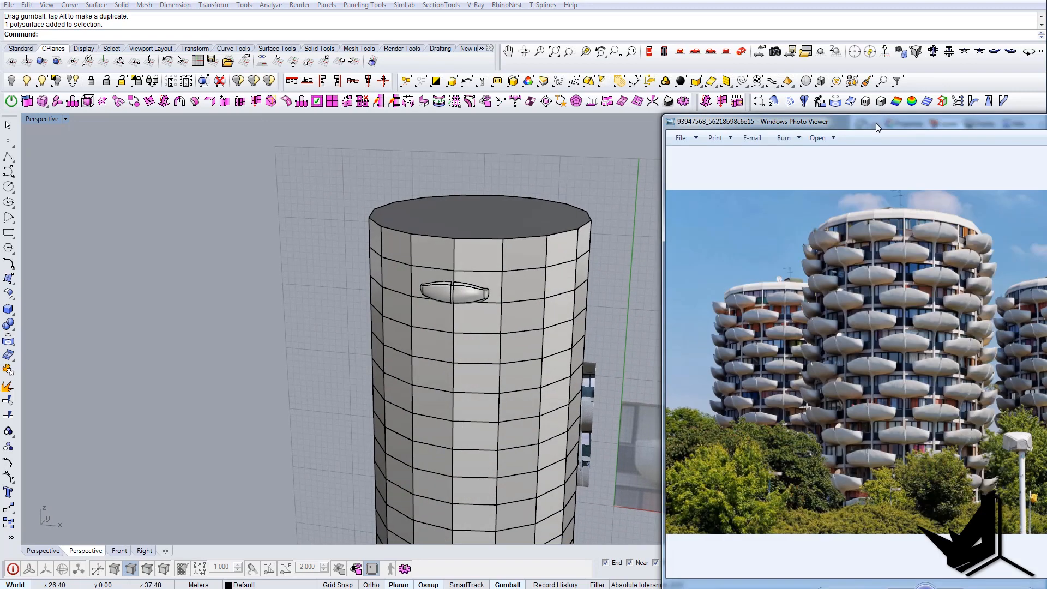
- Place the reference towers photo beside the viewport to compare it with the single-balcony model
left_click_drag(876, 121, 795, 66)
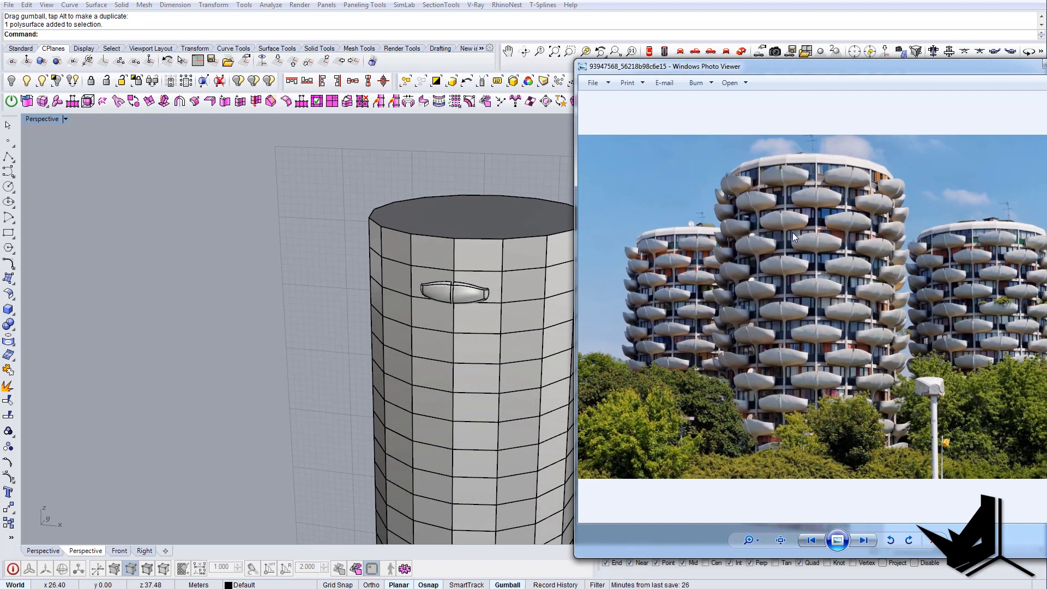
mouse_move(842, 232)
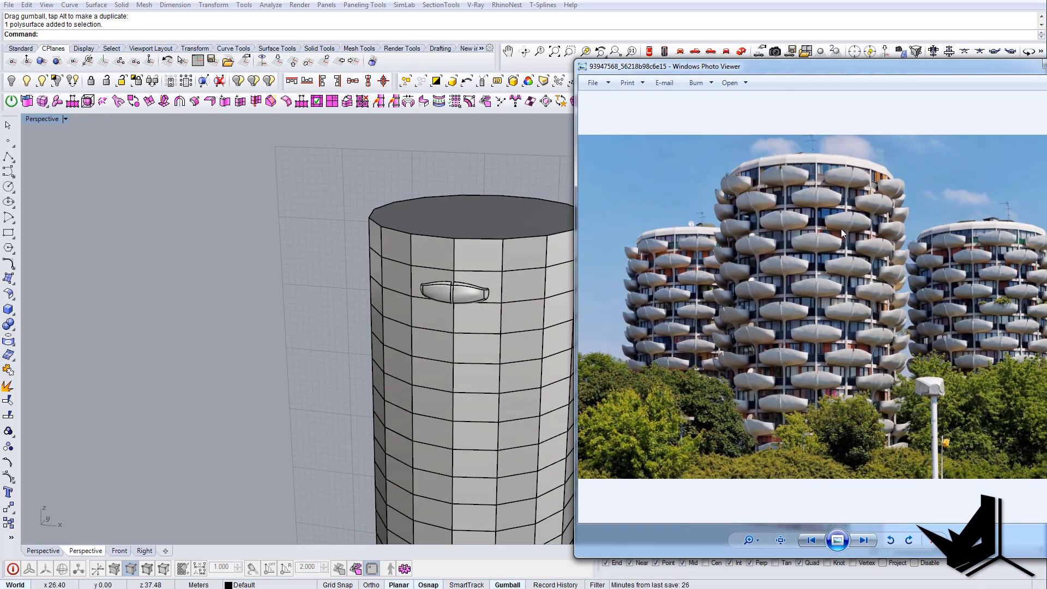
mouse_move(799, 222)
type("ArrayPolar")
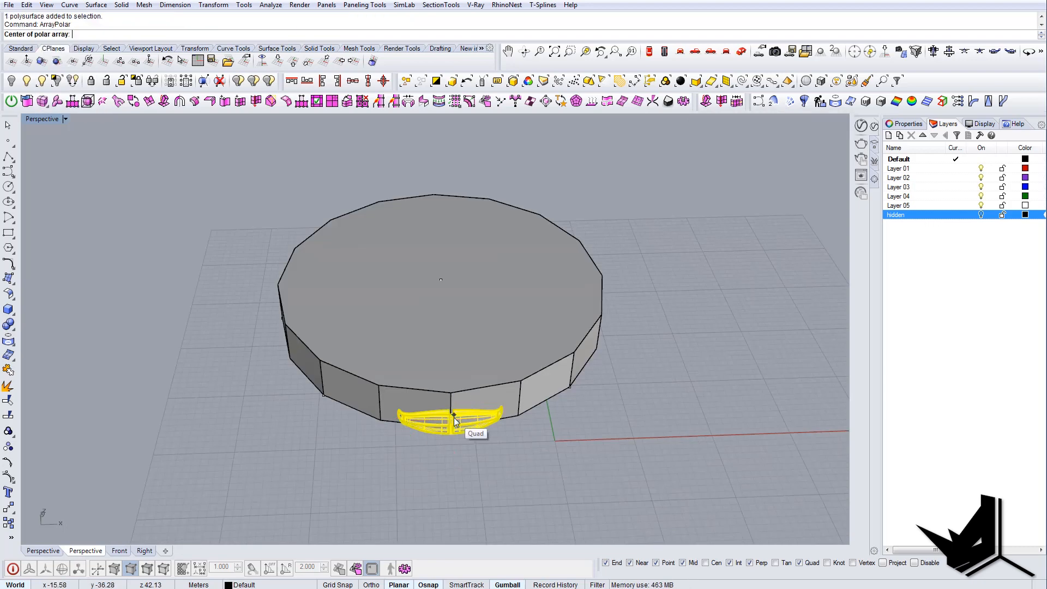
- Polar-array the balcony into 8 copies about the slab centre over a full 360° fill
left_click(441, 282)
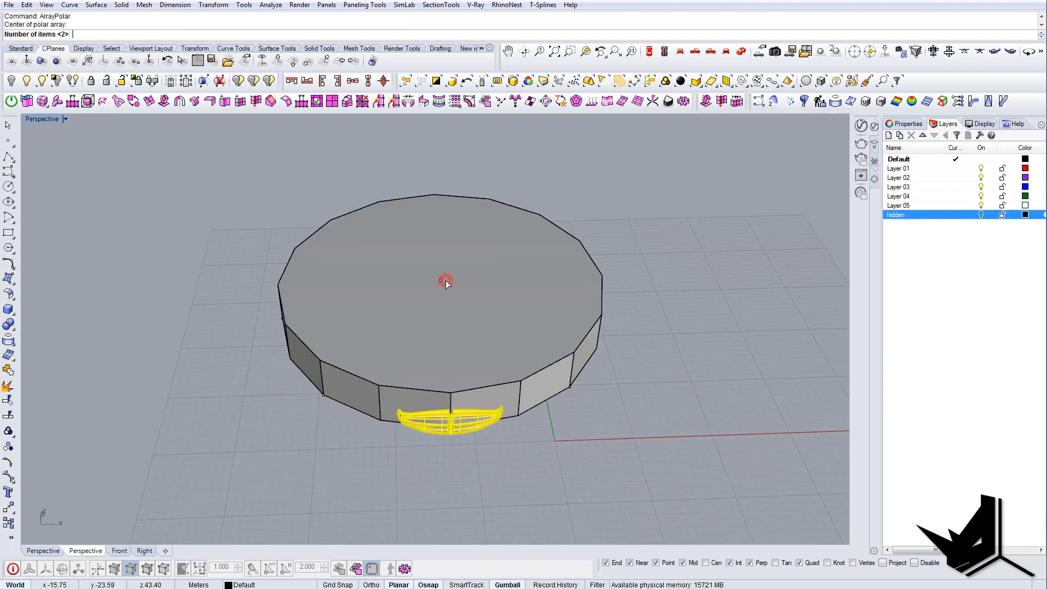
type("8")
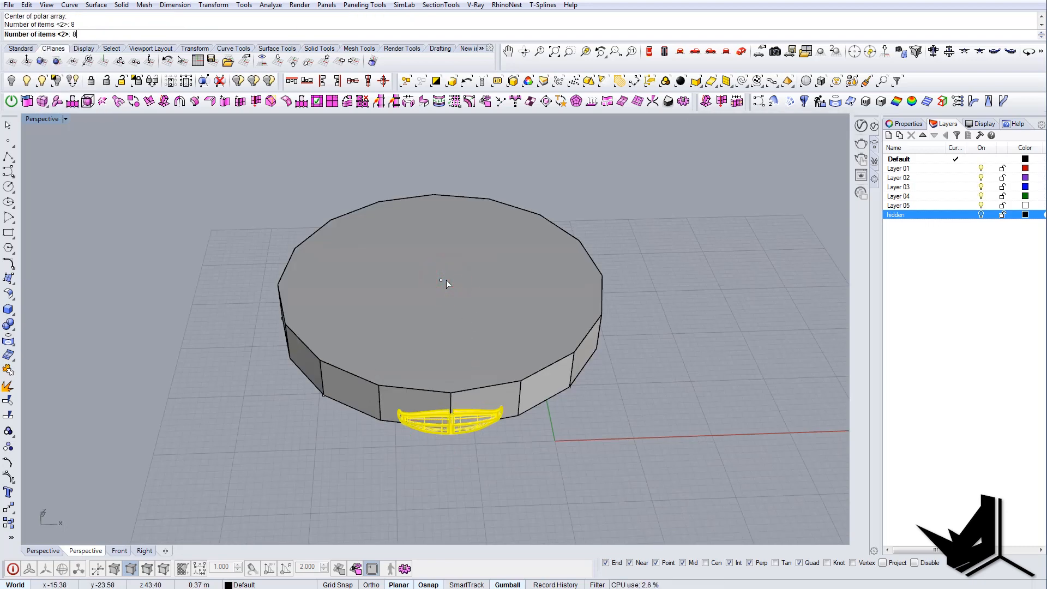
key("Enter")
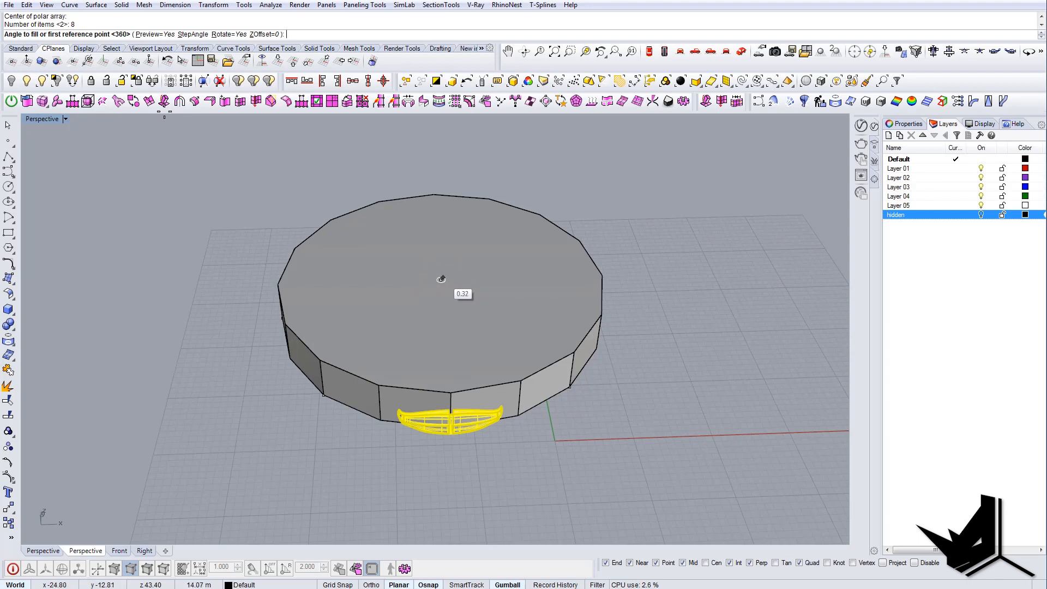
mouse_move(580, 414)
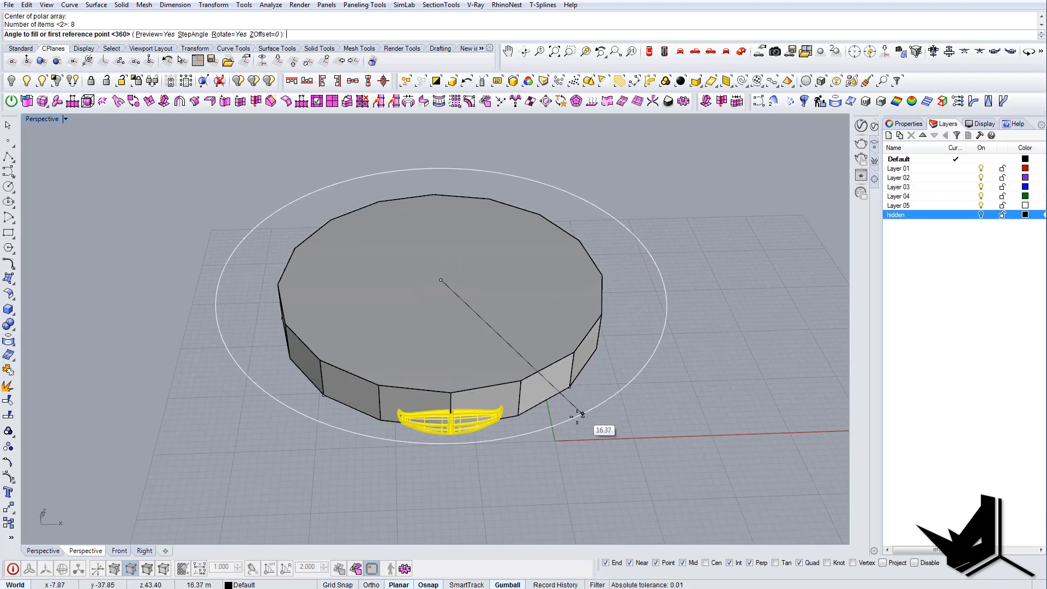
left_click(568, 388)
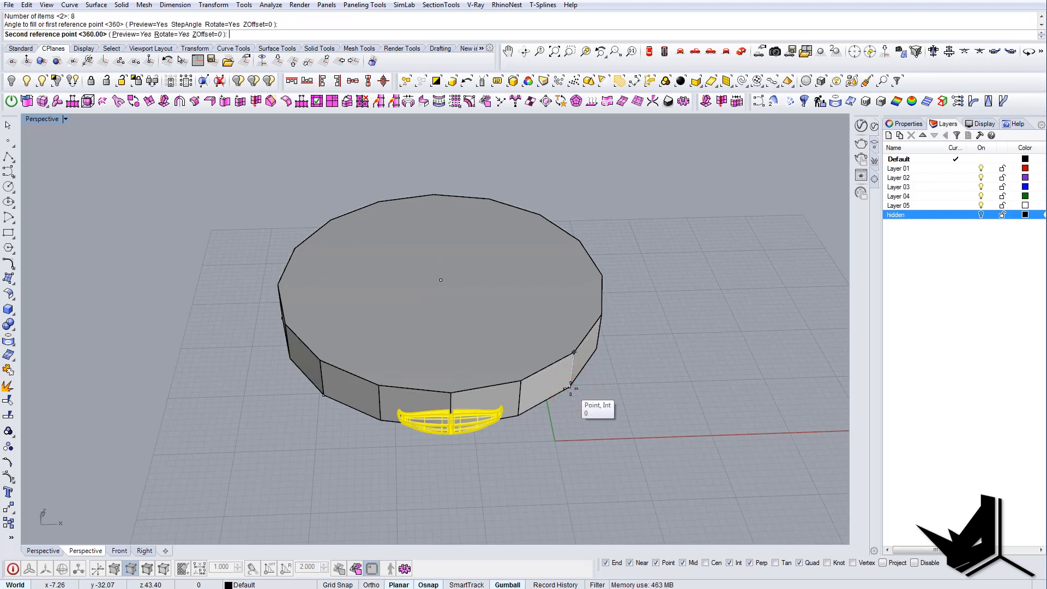
key("Enter")
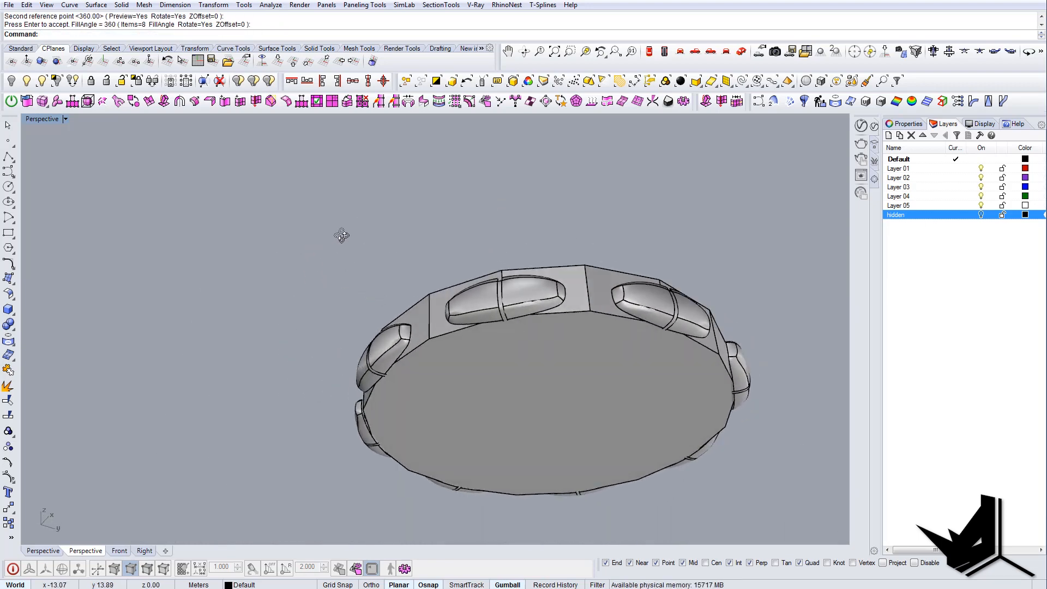
left_click_drag(340, 233, 447, 334)
type("Block")
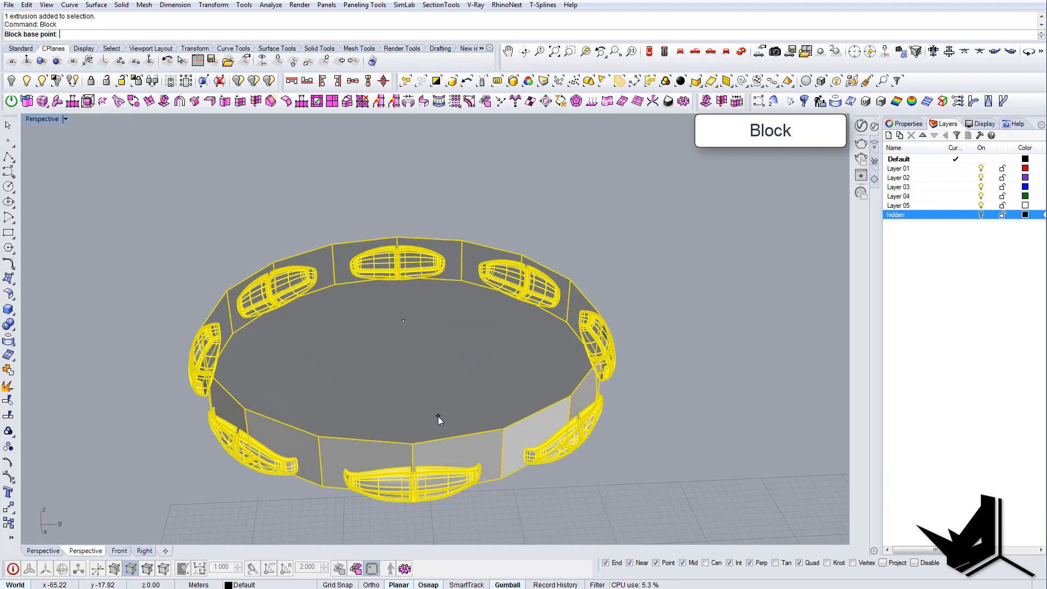
- Define the slab and balcony ring as a block named 'Floor 1' from a picked base point
left_click(497, 495)
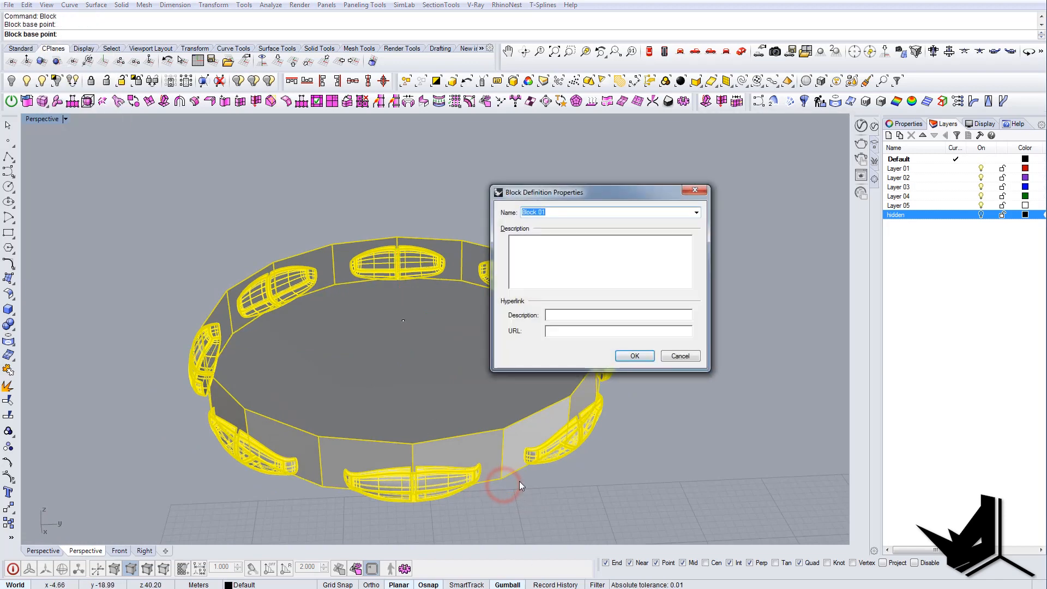
type("Floor 1")
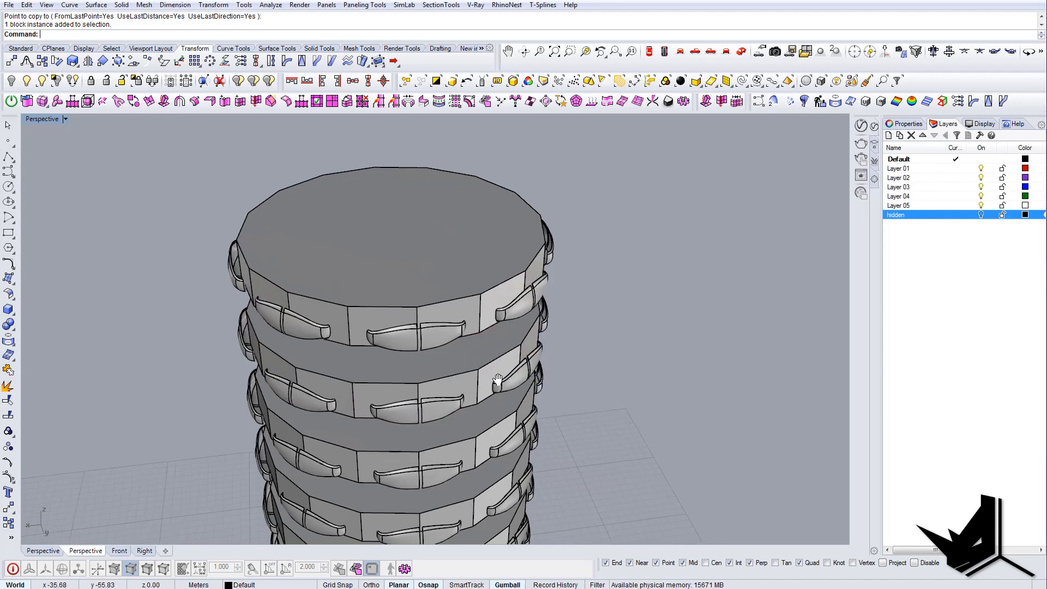
- Select the Floor 1 block ready to copy floors up the tower
type("Sel")
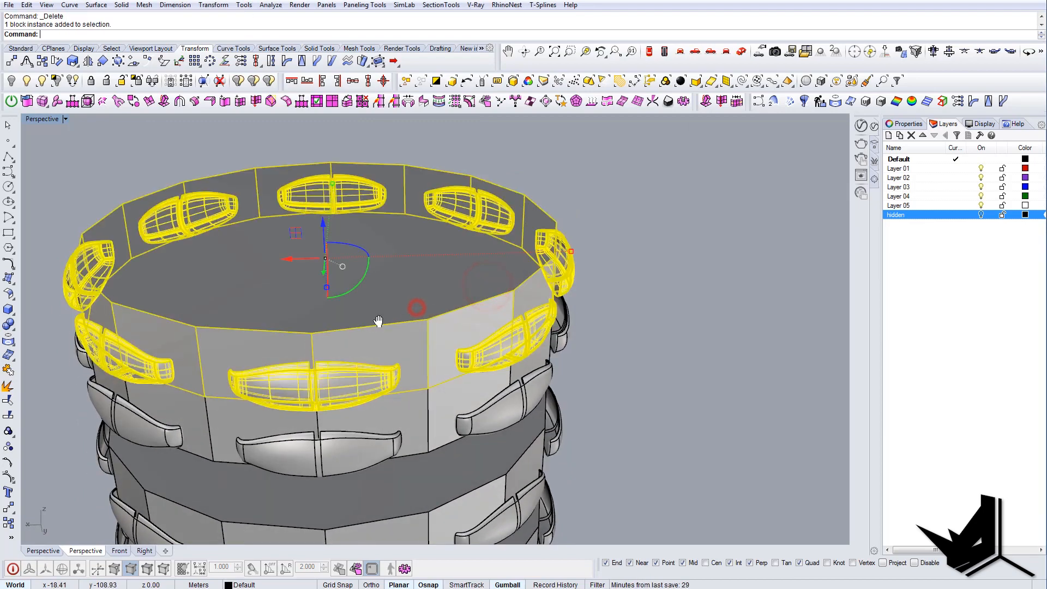
- Rotate the top floor block about the slab's centre so its balconies offset from below
left_click_drag(377, 321, 447, 309)
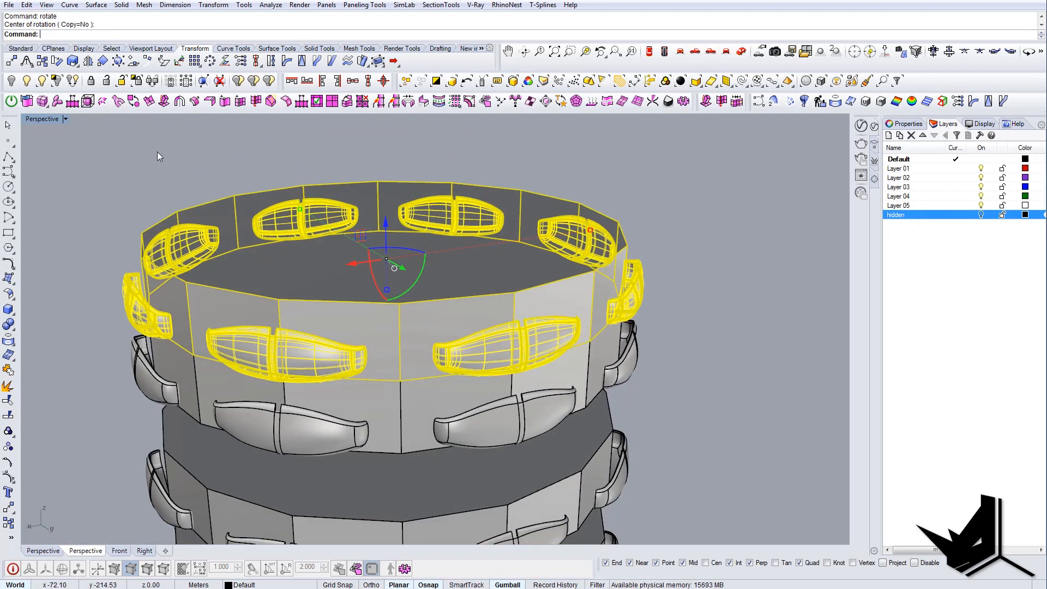
key("Enter")
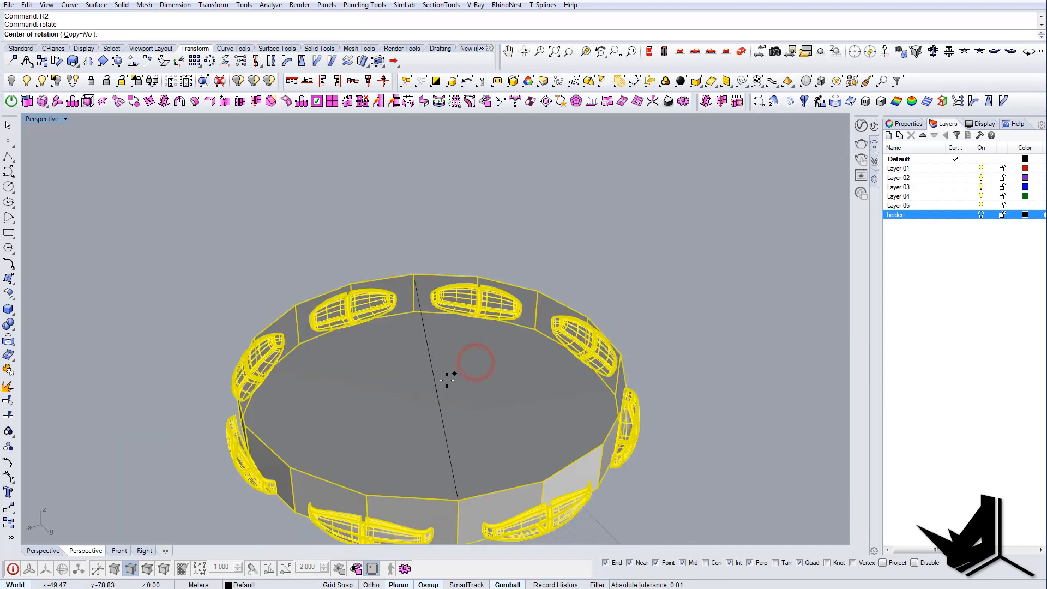
left_click(434, 371)
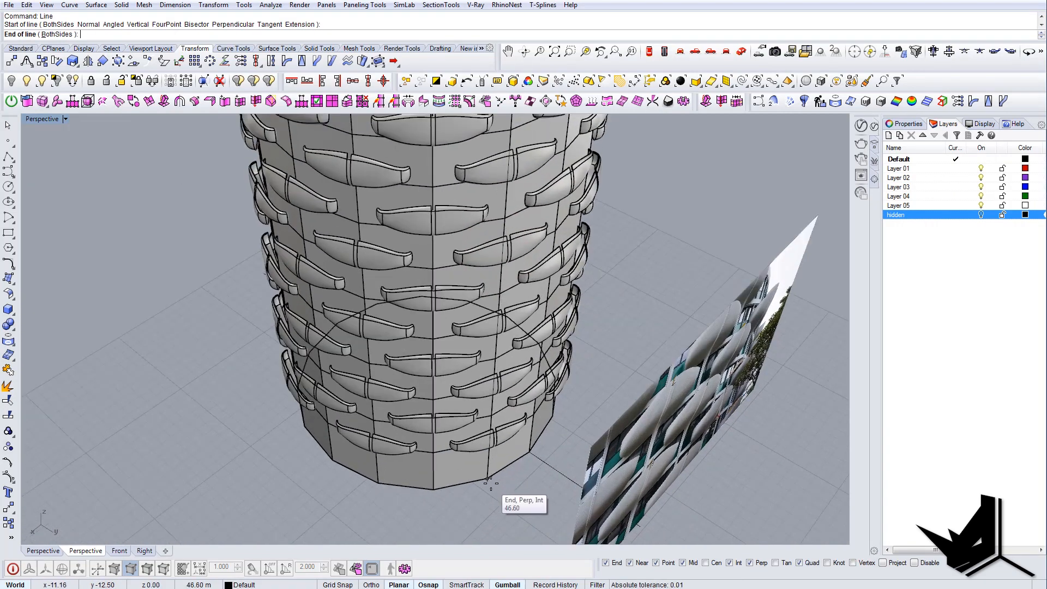
- Finish the vertical guide line up the tower's corner edge at its top end
left_click(485, 480)
type("L")
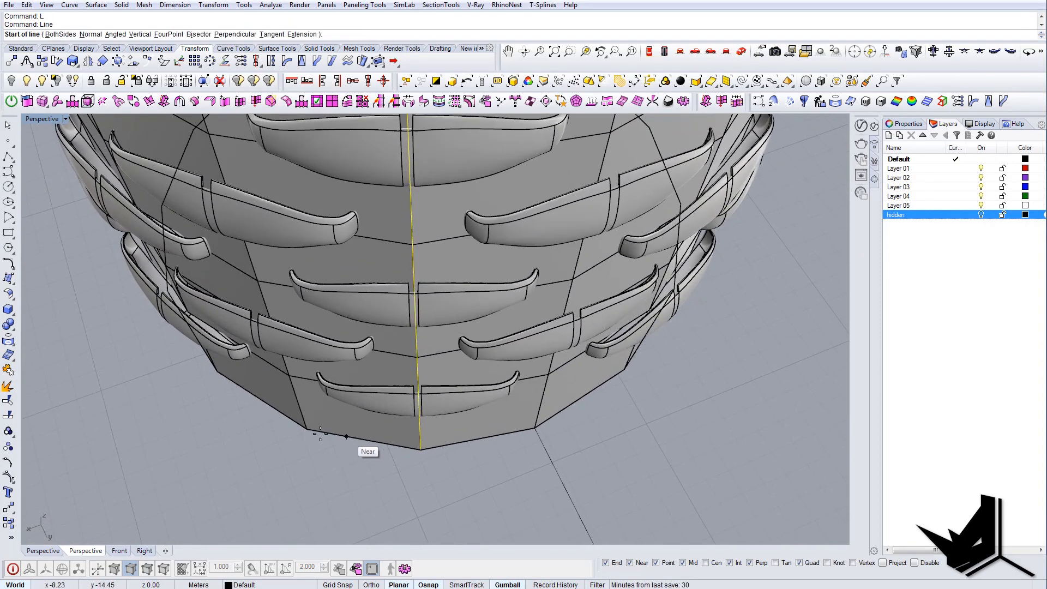
- Extrude the guide line by -0.1, Scale1D the strip and OffsetSrf it solid to BothSides into a column
left_click(532, 441)
type("EC")
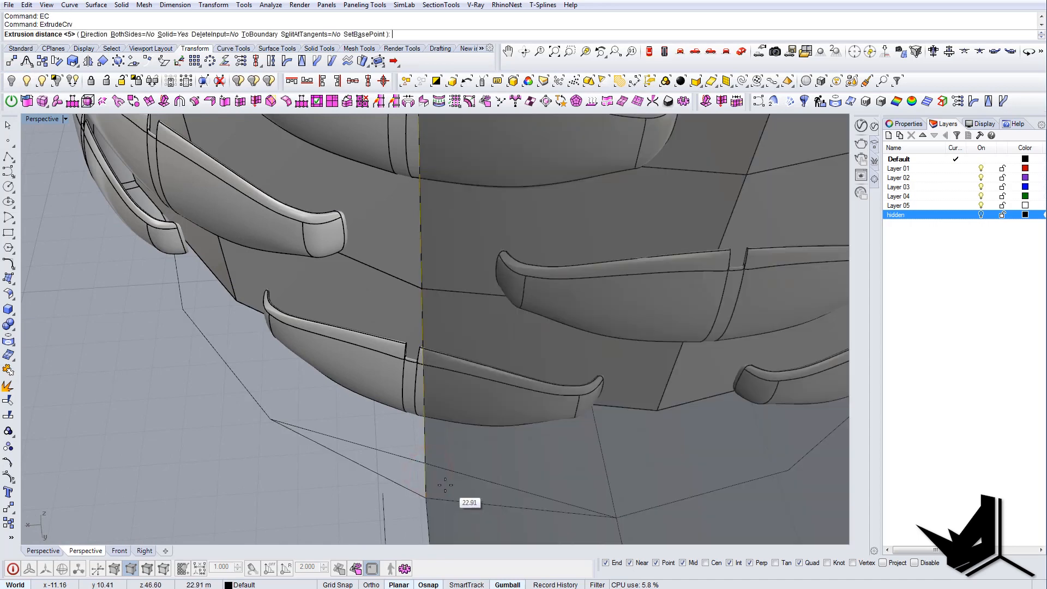
type("d")
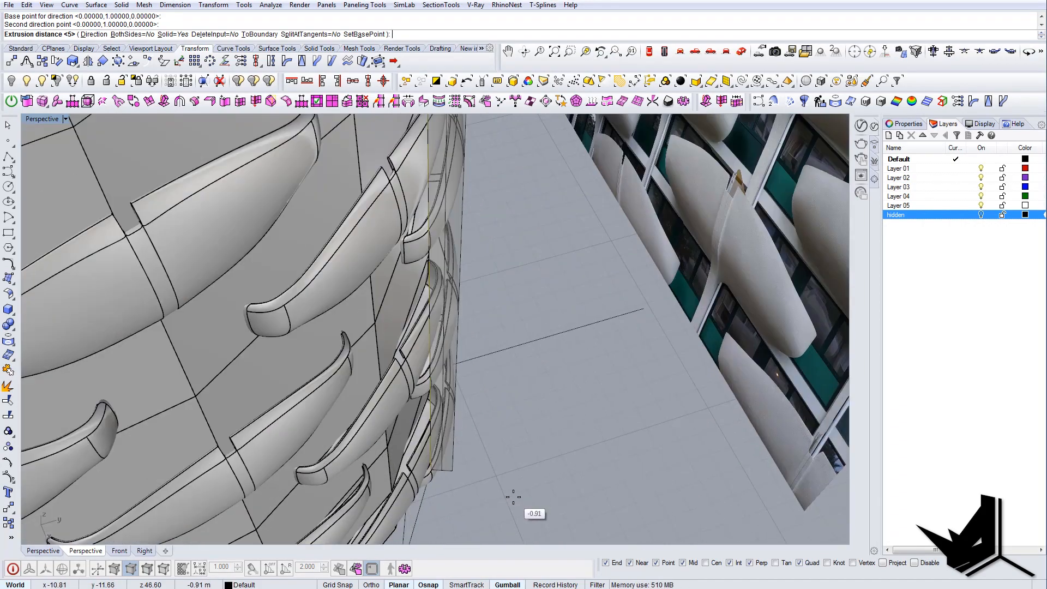
type("-0.1")
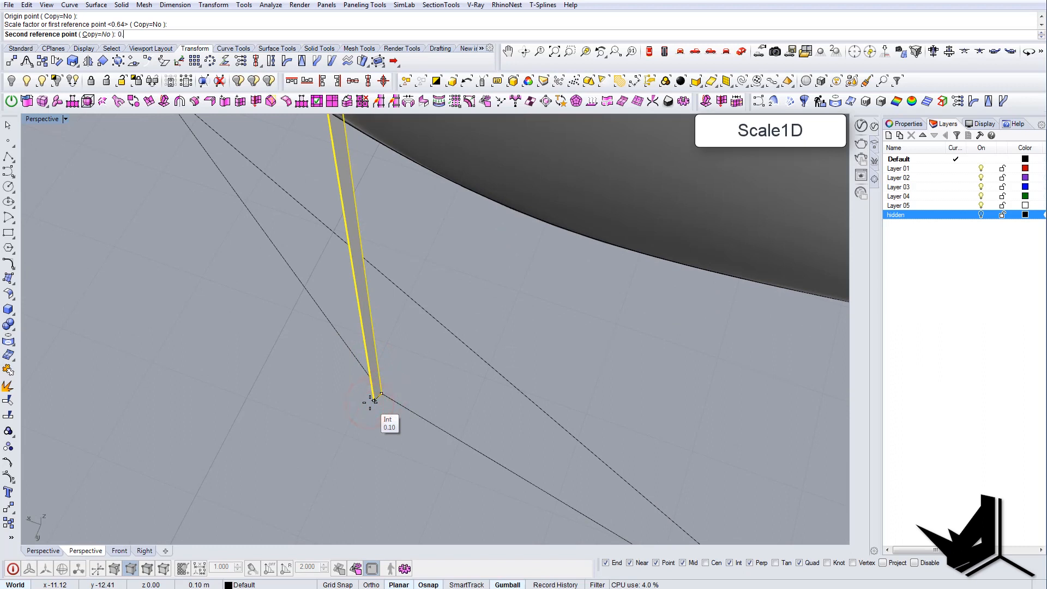
left_click(357, 367)
type("Offset")
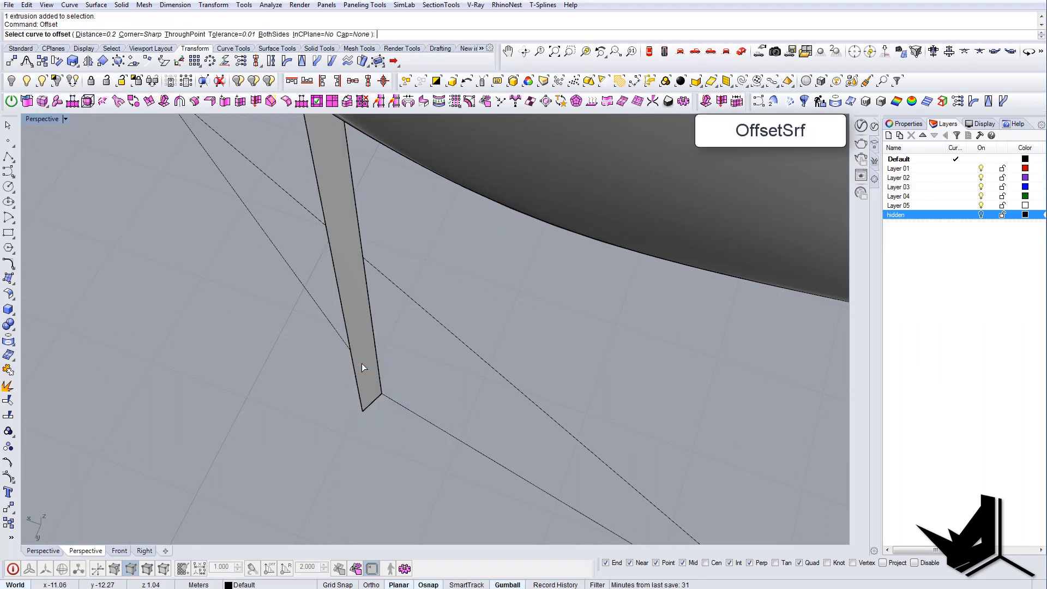
left_click(362, 367)
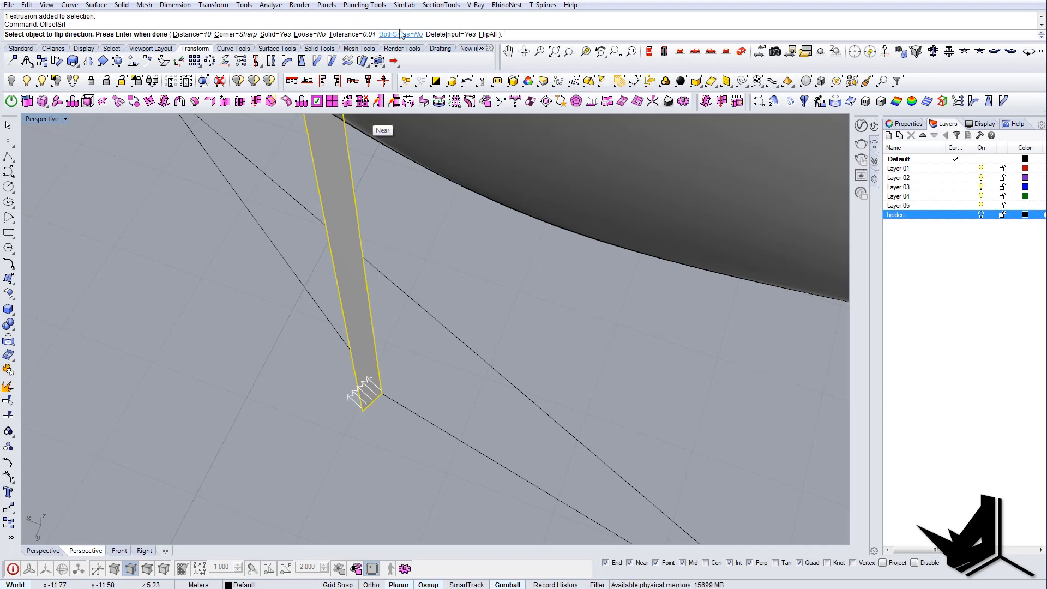
left_click(401, 34)
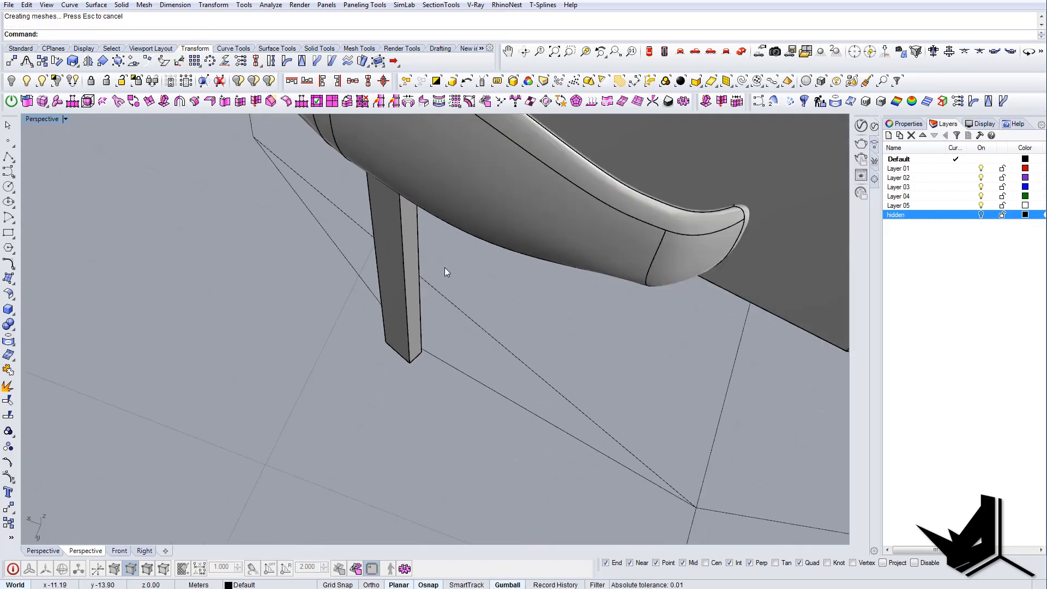
left_click_drag(447, 272, 574, 357)
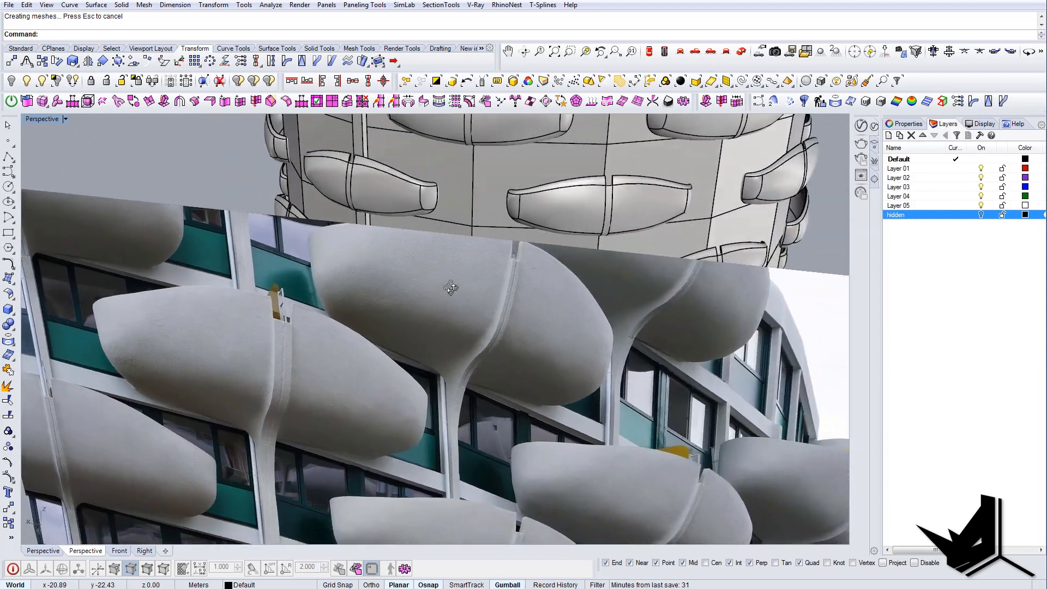
left_click_drag(450, 288, 407, 391)
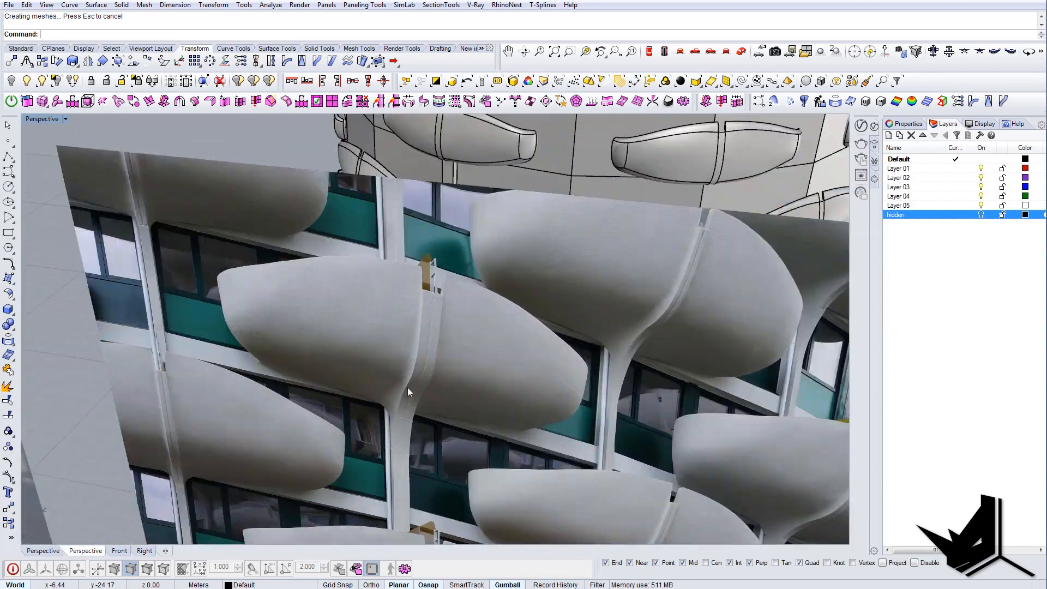
left_click_drag(406, 391, 381, 411)
type("L")
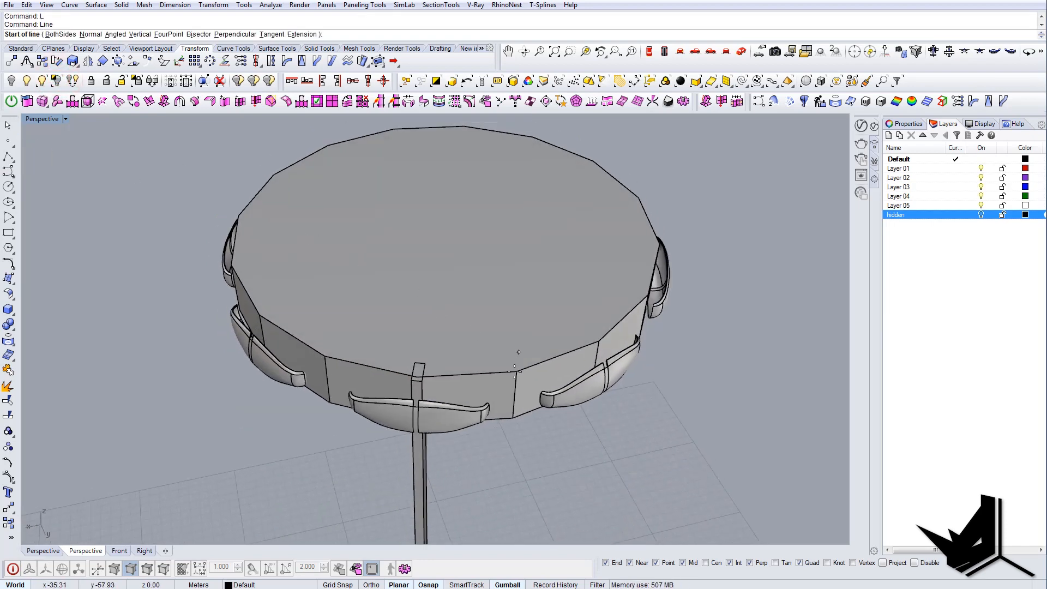
- Polar-array the column 16 times about the tower centre over 360°, then show hidden objects
left_click(390, 135)
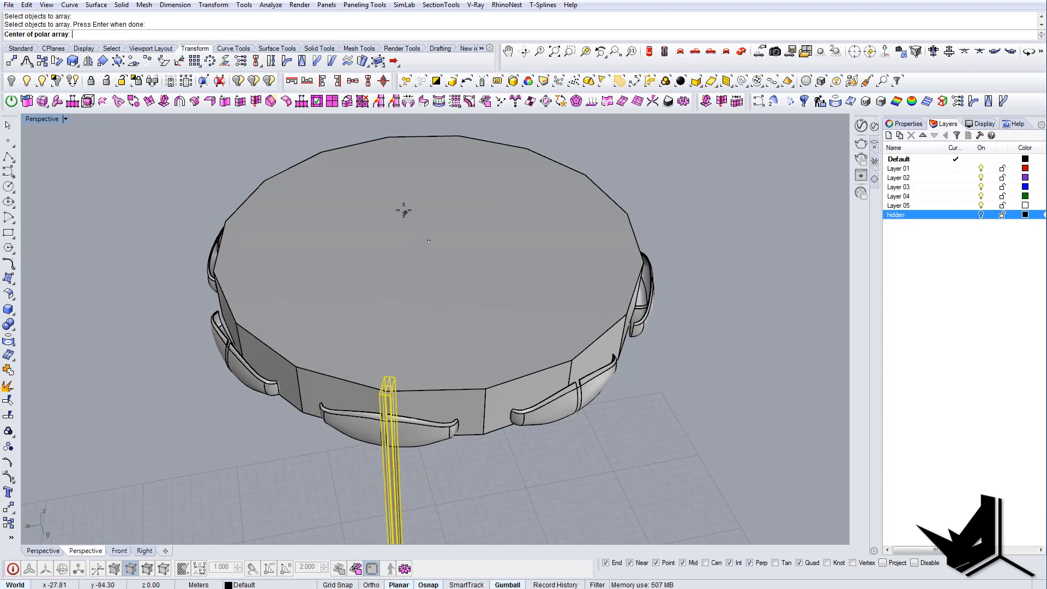
left_click(428, 241)
type("16")
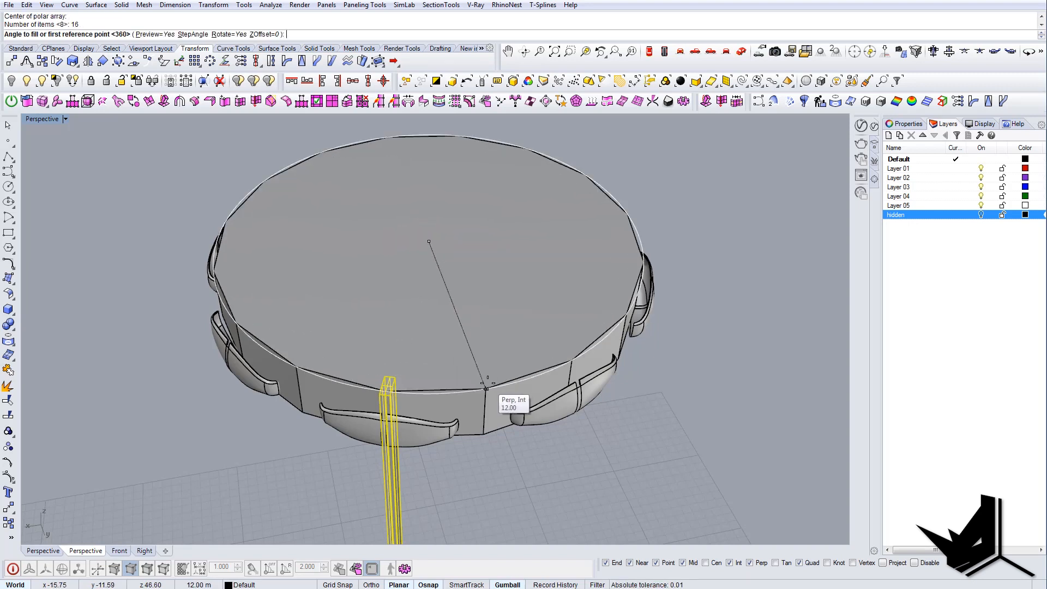
left_click(486, 383)
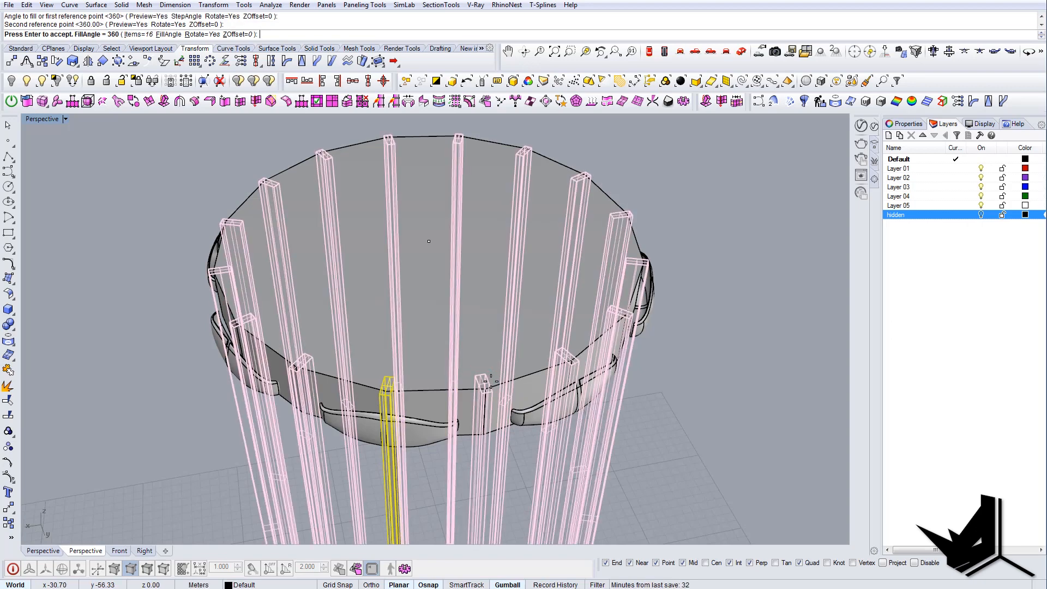
key("Enter")
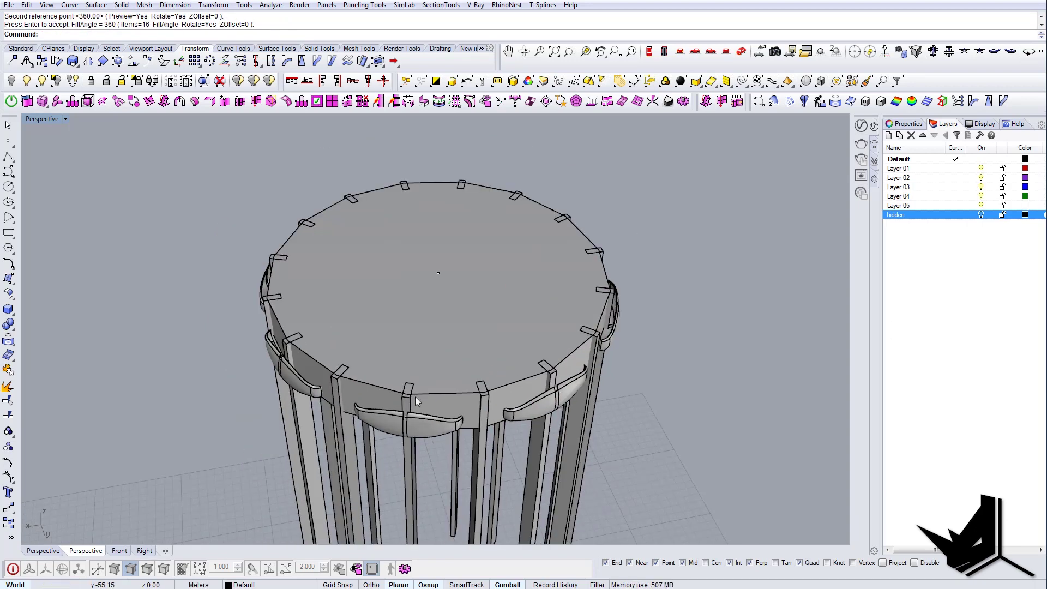
left_click(27, 81)
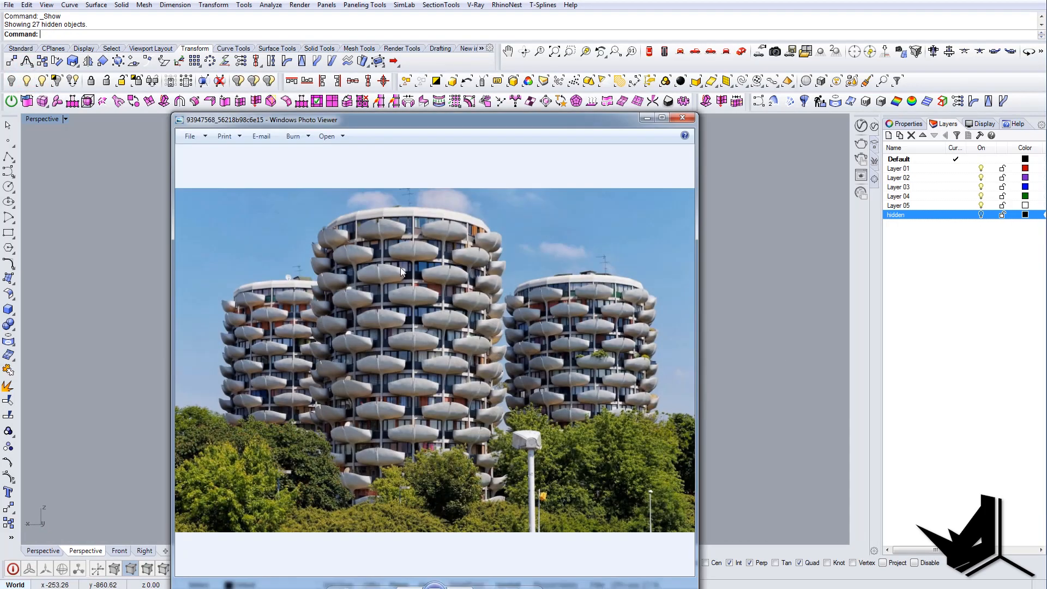
- Zoom the reference photo in on the tower's roof edge
left_click(681, 117)
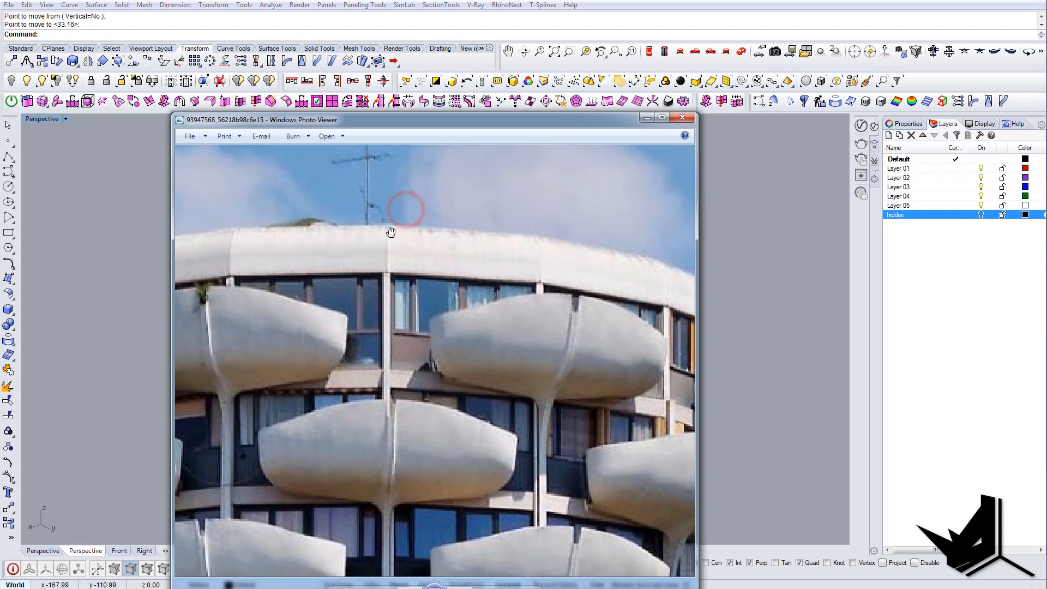
left_click(682, 118)
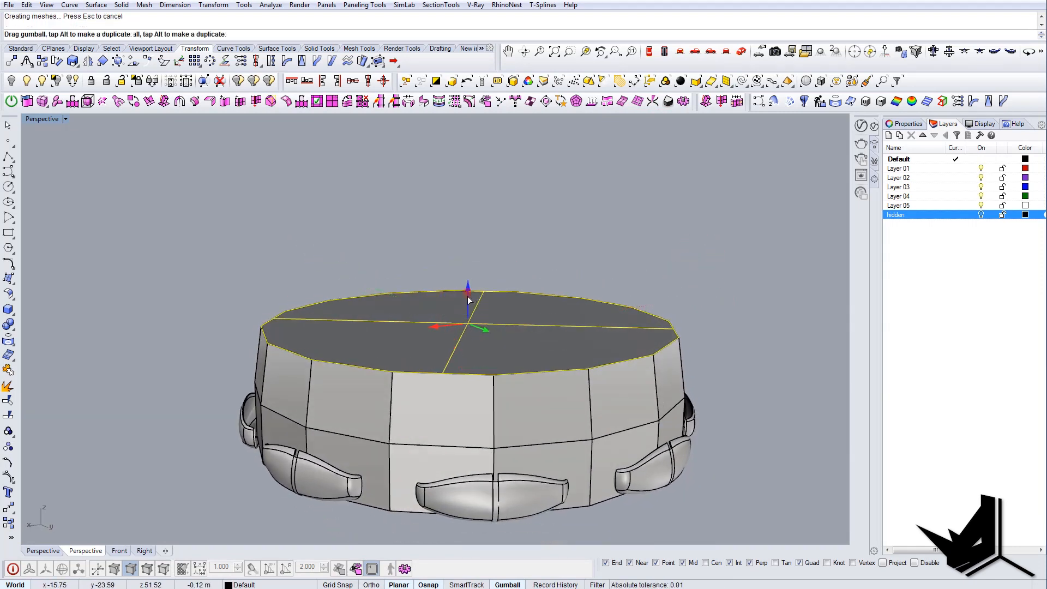
- Lift the roof slab up the tower with the gumball arrow
left_click_drag(467, 297, 468, 340)
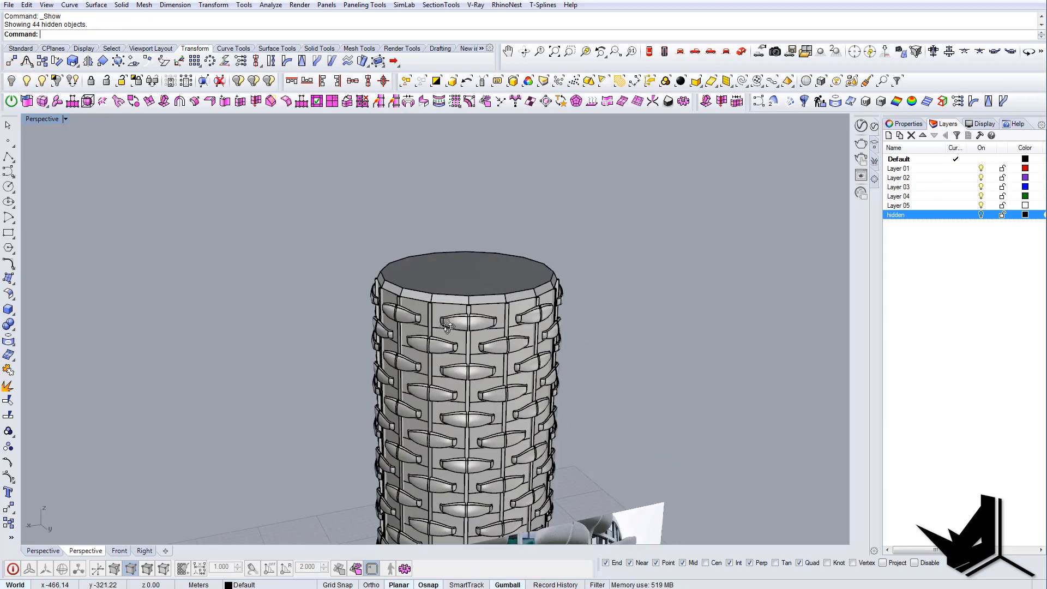
- Select the balcony block near the tower top from the overlapping candidates
left_click(460, 308)
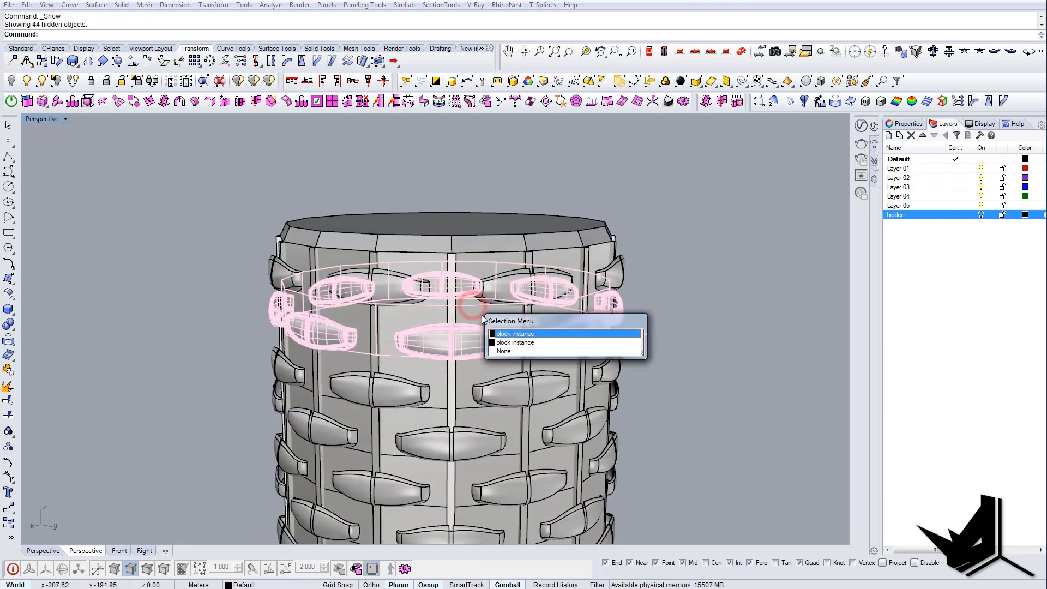
left_click(515, 334)
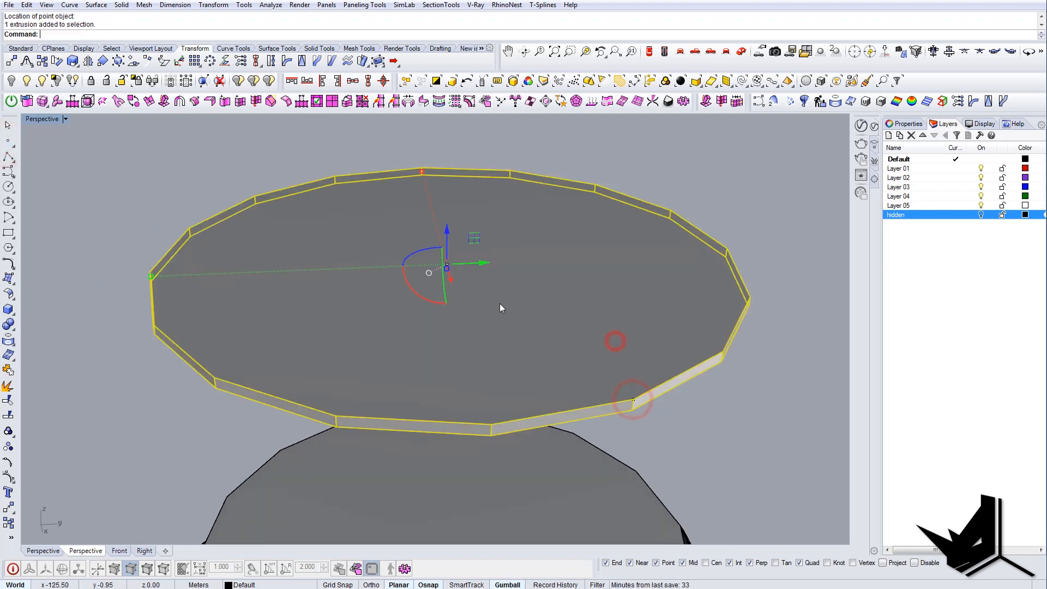
- Drag the thin 16-sided slab with the gumball onto the tower's top edge
left_click_drag(446, 266, 154, 299)
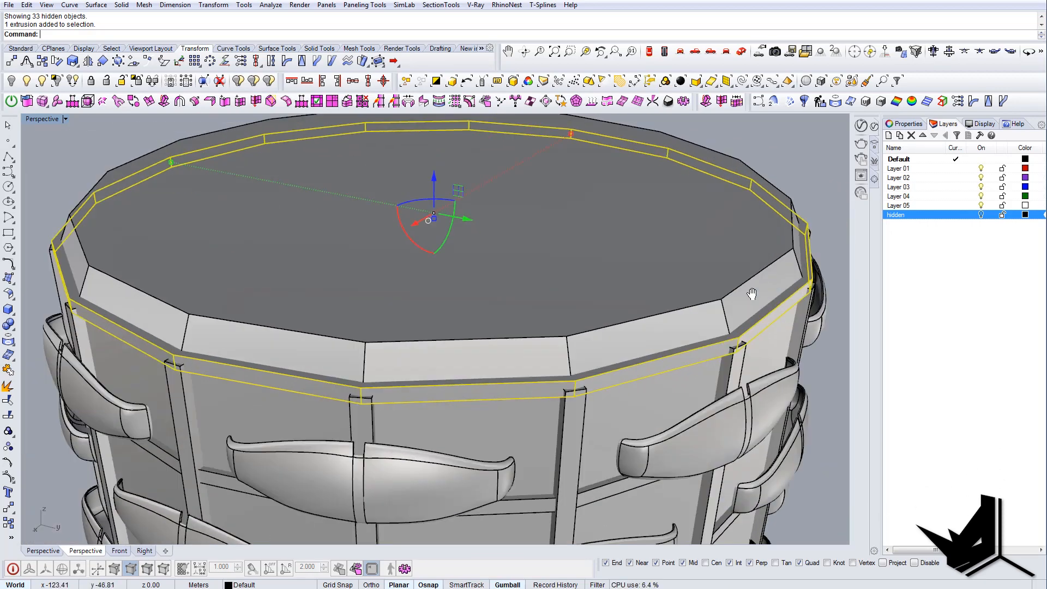
- Reposition the roof band ring in height, then window-select the whole tower
left_click_drag(433, 206, 195, 163)
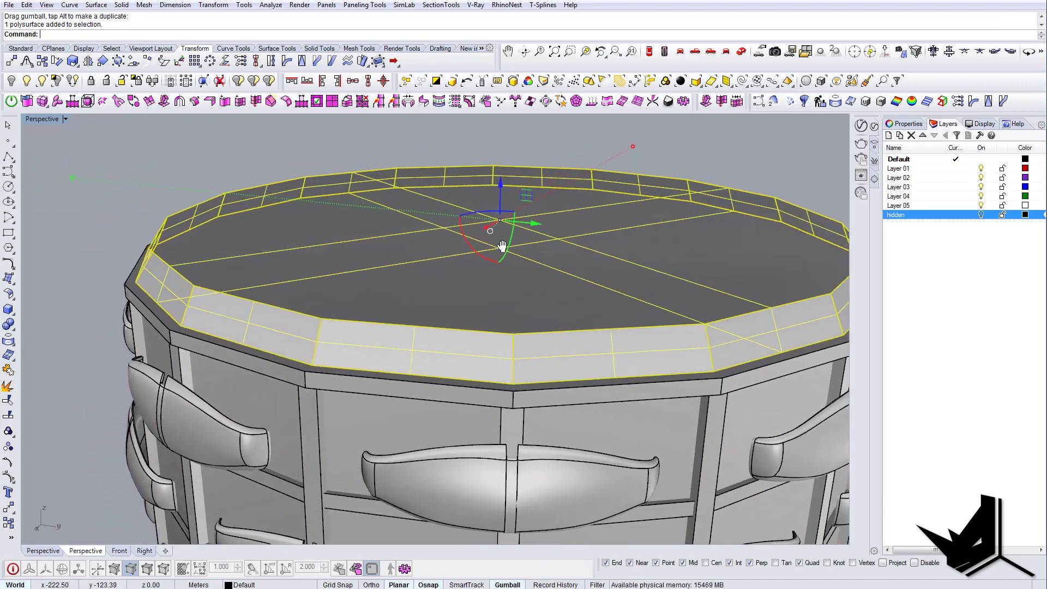
left_click_drag(499, 220, 88, 185)
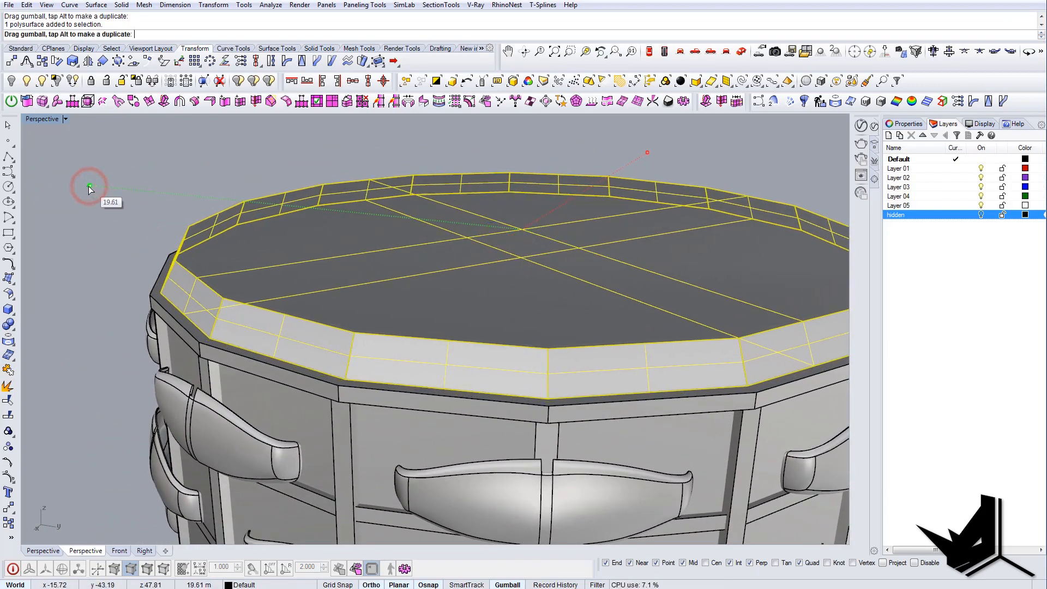
left_click_drag(88, 185, 84, 185)
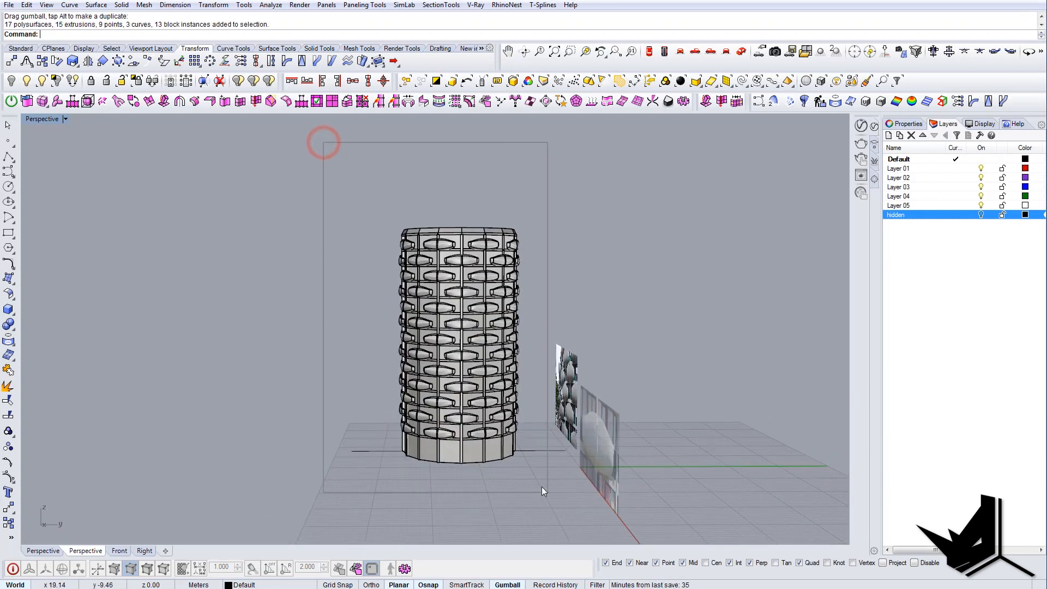
- Undo the hide, then hide the reference image planes leaving the tower alone
key("Ctrl+z")
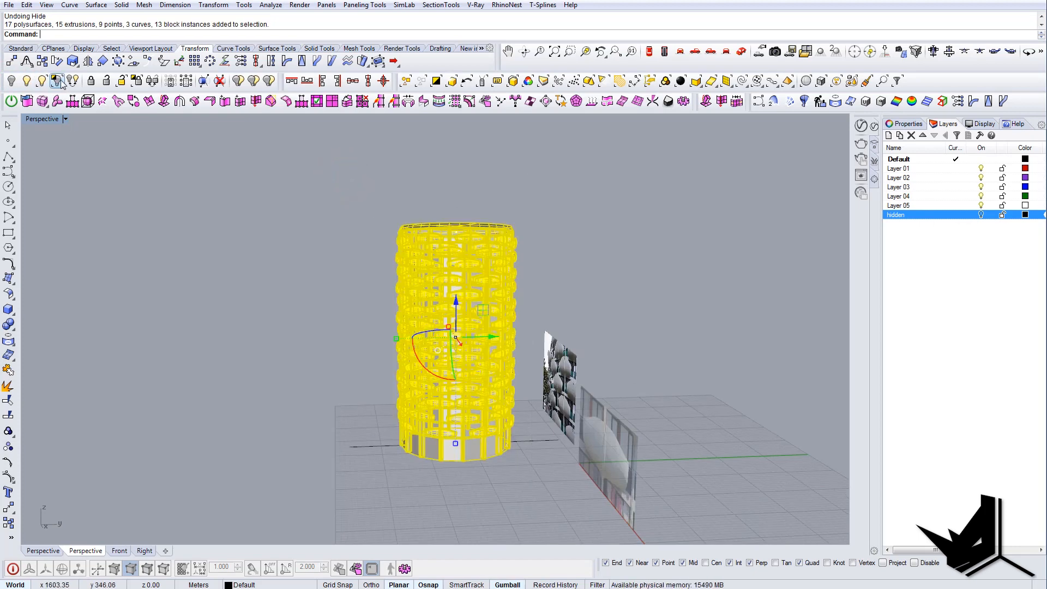
left_click(57, 81)
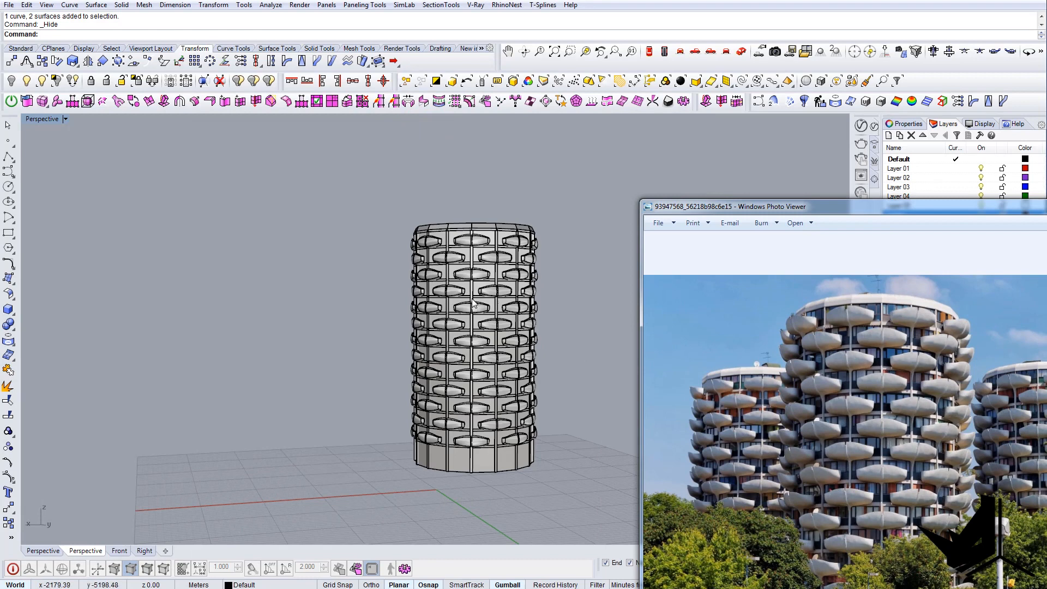
mouse_move(463, 310)
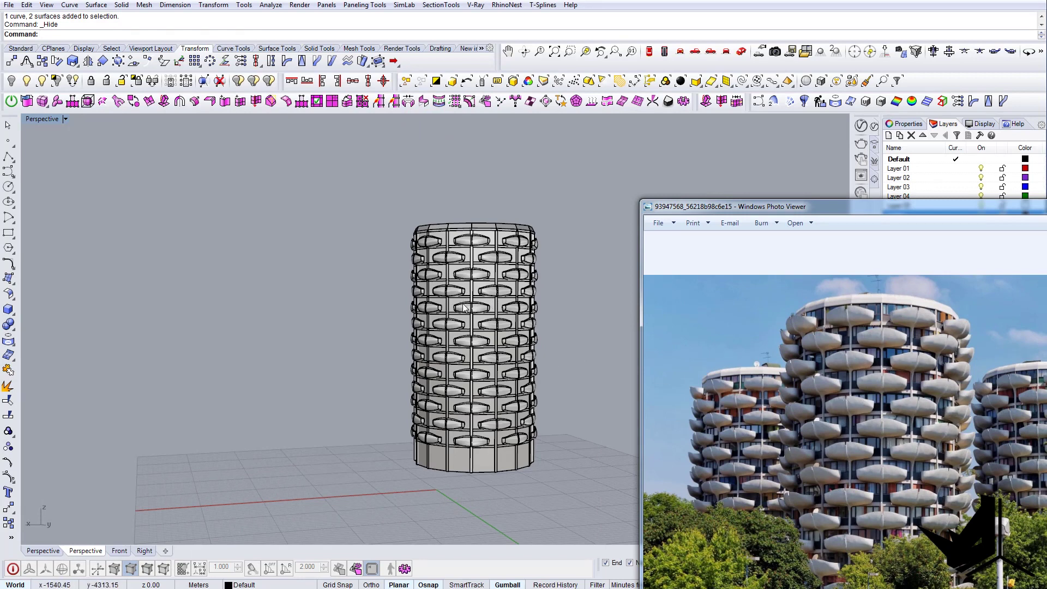